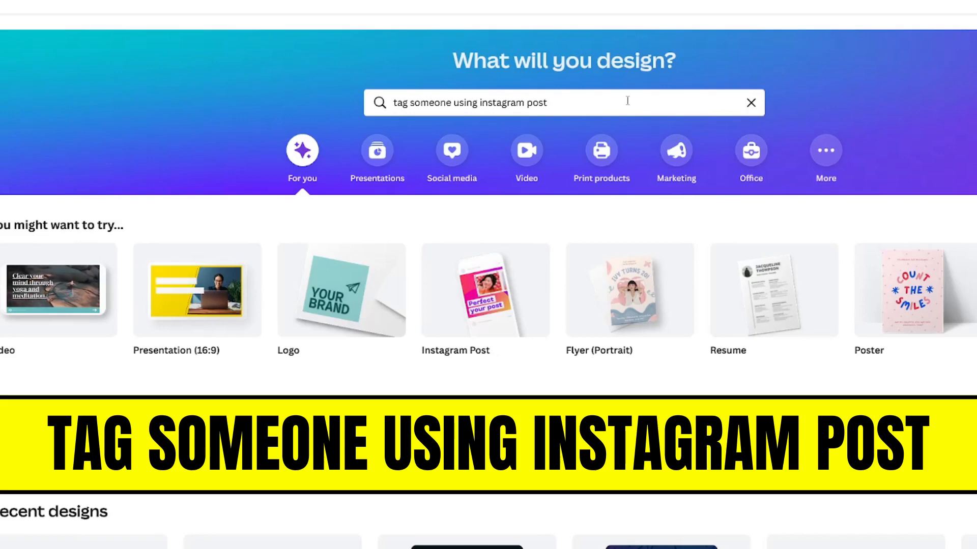
# Step: Find tag-someone Instagram post templates and start editing the brown 'Tag Someone Who…' one
pyautogui.click(751, 101)
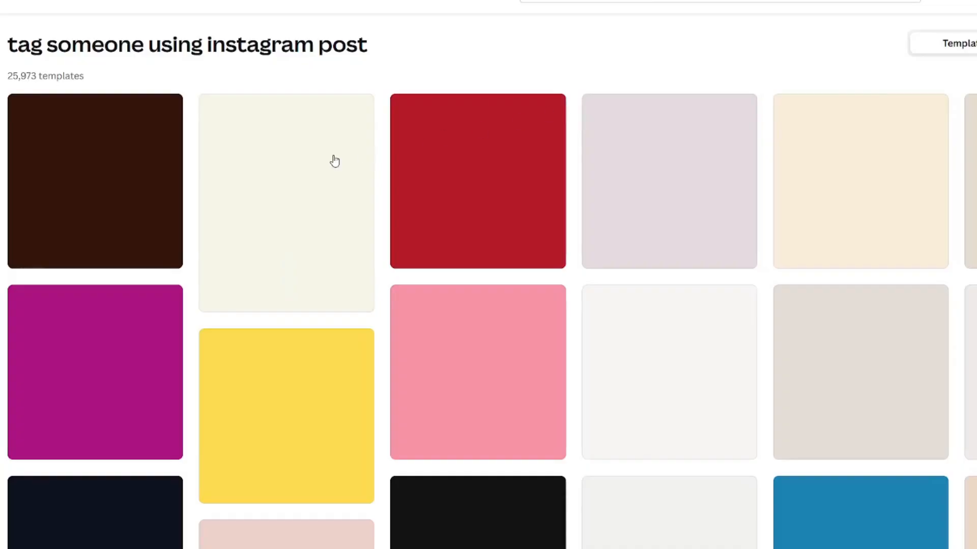
pyautogui.click(94, 181)
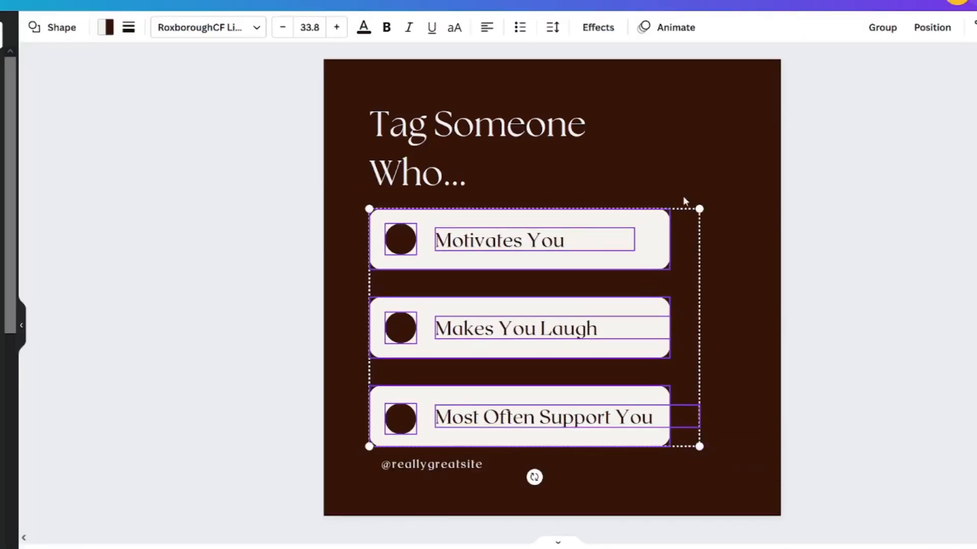
# Step: Retitle the post 'keywords for canva'
pyautogui.click(689, 148)
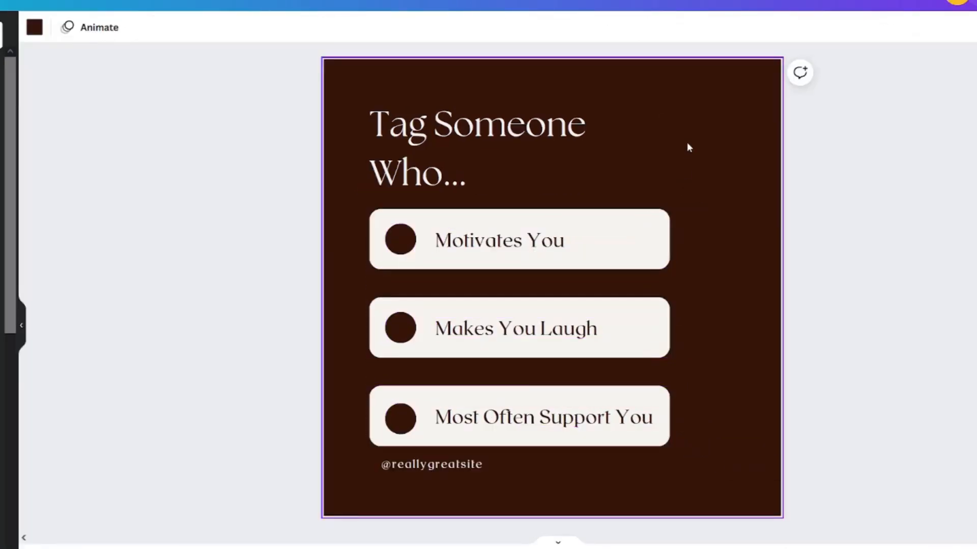
pyautogui.click(476, 149)
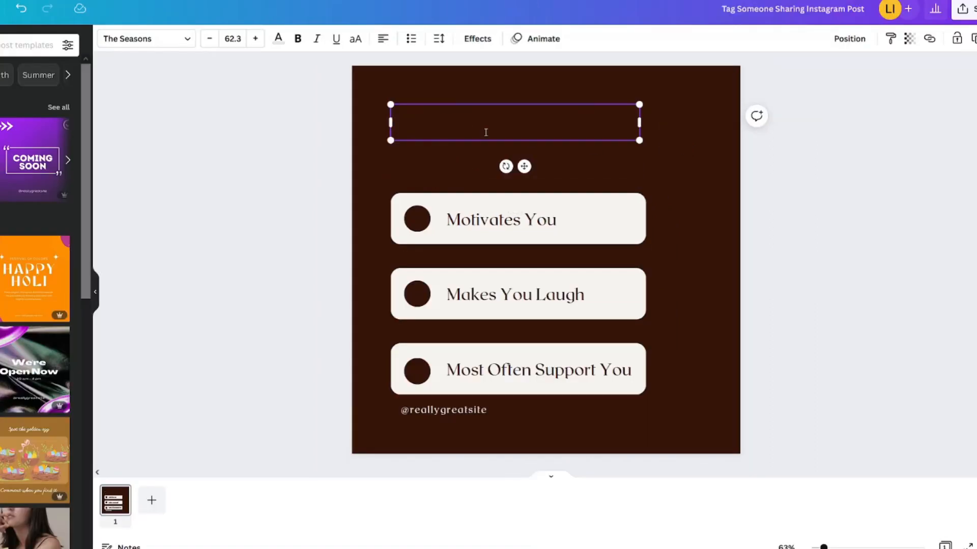
pyautogui.write('keywords for ca')
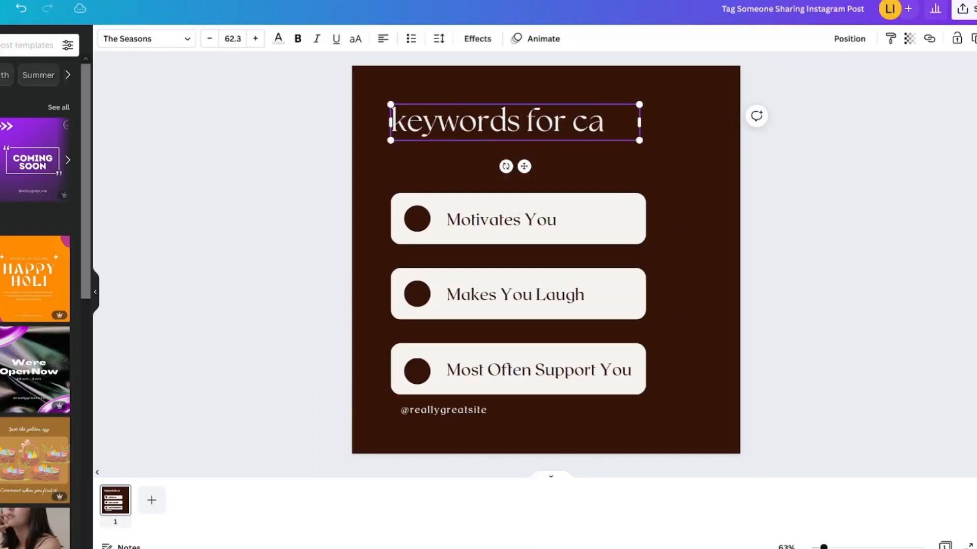
pyautogui.write('nva')
pyautogui.click(503, 220)
pyautogui.write('Grad')
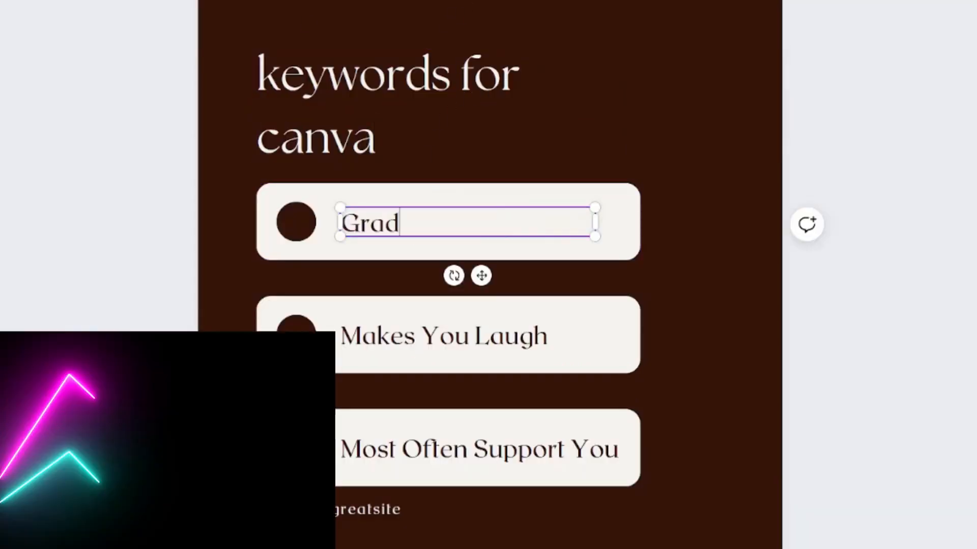
# Step: Change the list items to read Gradient, Frames and Shapes
pyautogui.write('ient')
pyautogui.click(487, 335)
pyautogui.write('Fram')
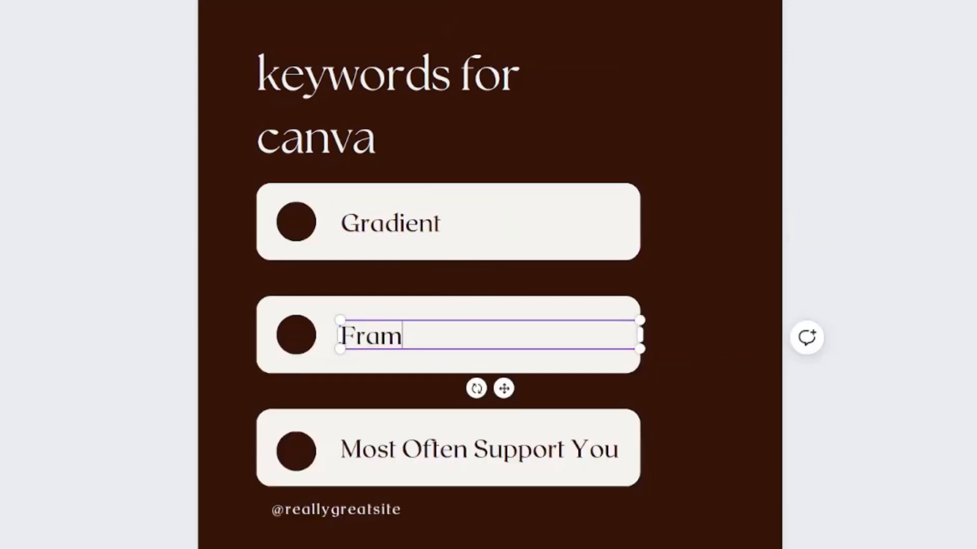
pyautogui.doubleClick(476, 449)
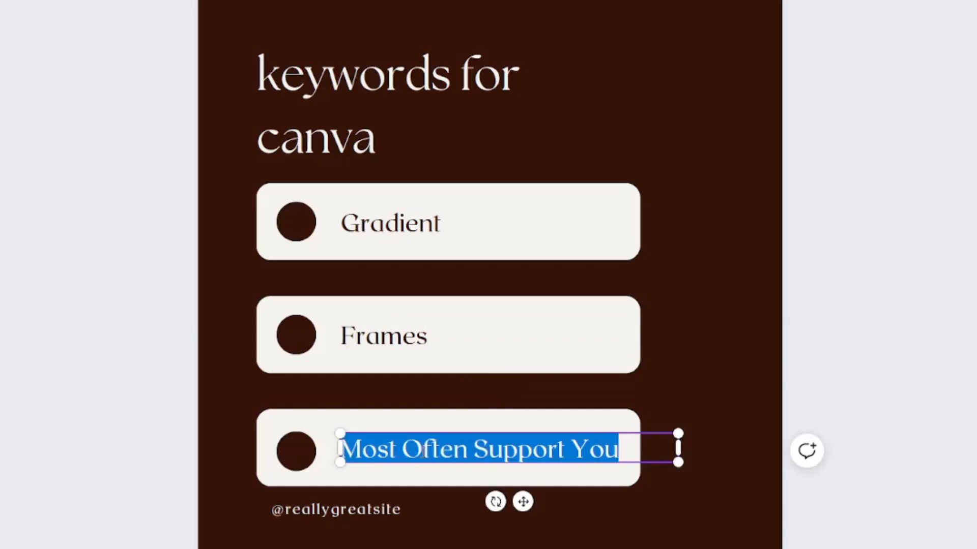
pyautogui.write('Shapes')
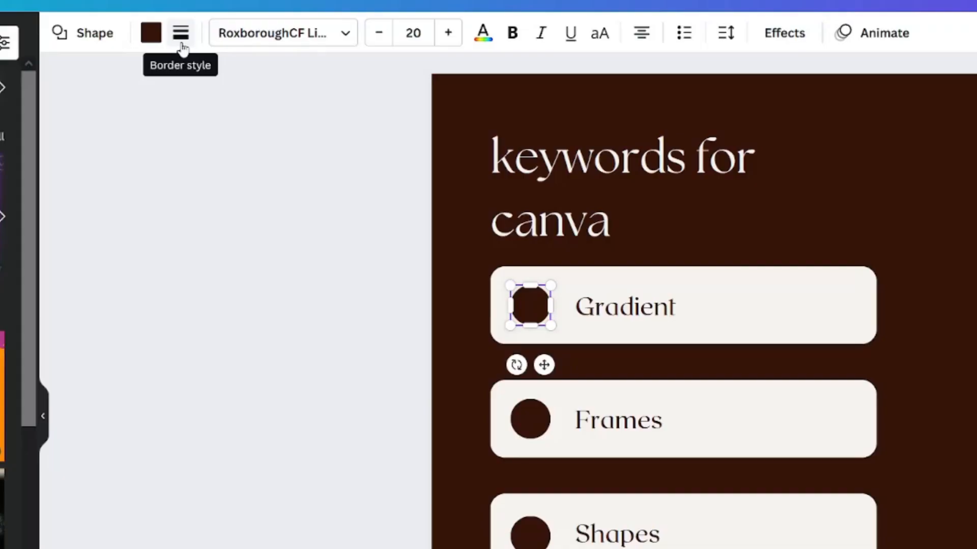
# Step: Give the Gradient dot a solid border and transparent fill so it becomes a hollow ring
pyautogui.click(180, 32)
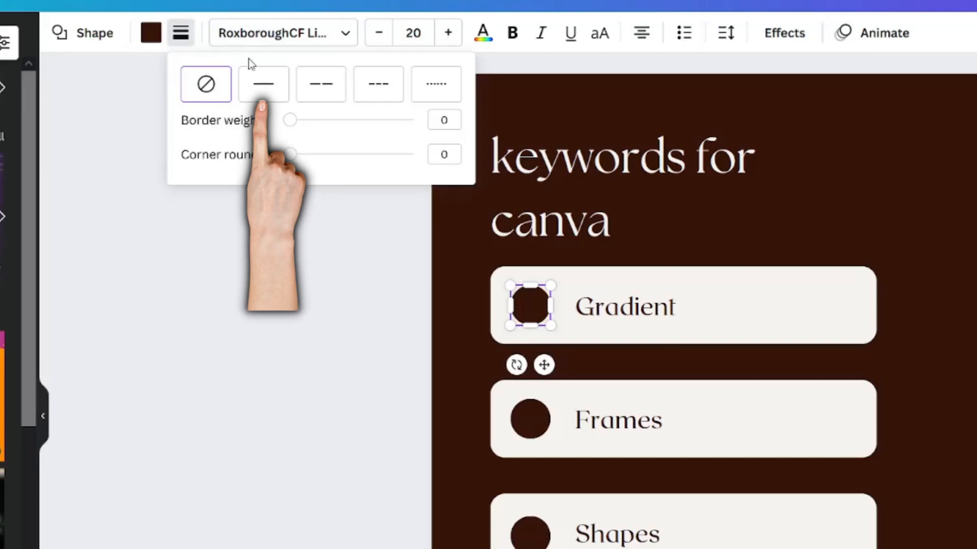
pyautogui.click(262, 83)
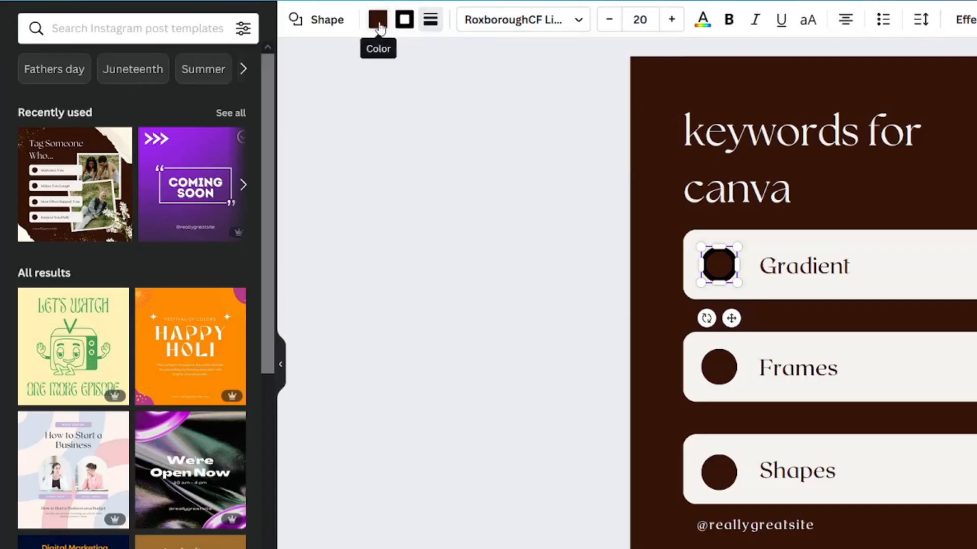
pyautogui.click(377, 20)
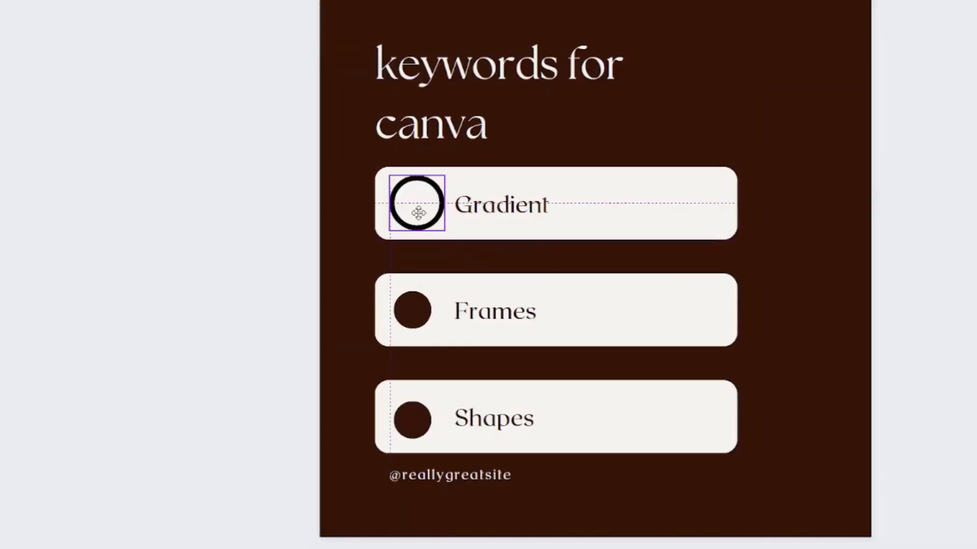
pyautogui.click(417, 204)
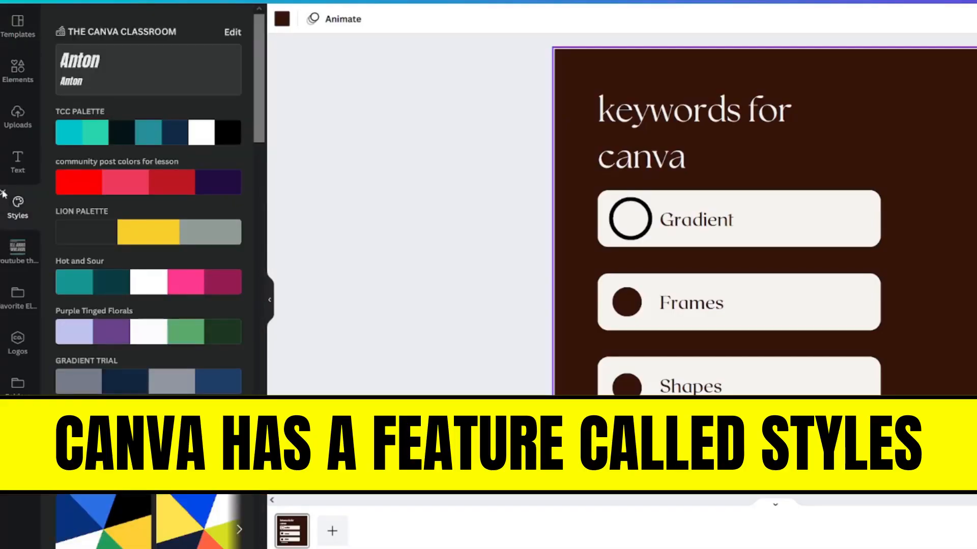
# Step: Apply a Styles colour palette and shuffle it to a dark charcoal scheme with white list boxes
pyautogui.click(17, 249)
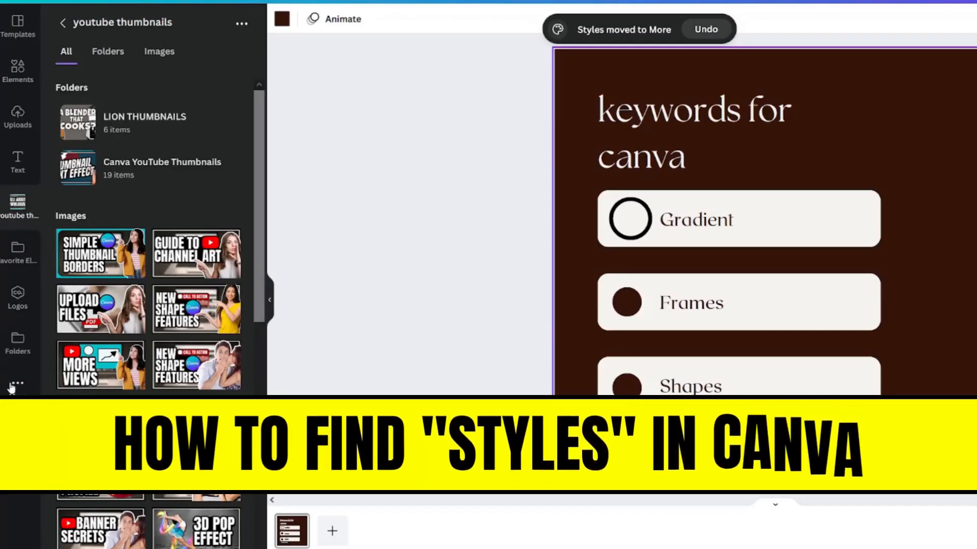
pyautogui.click(17, 385)
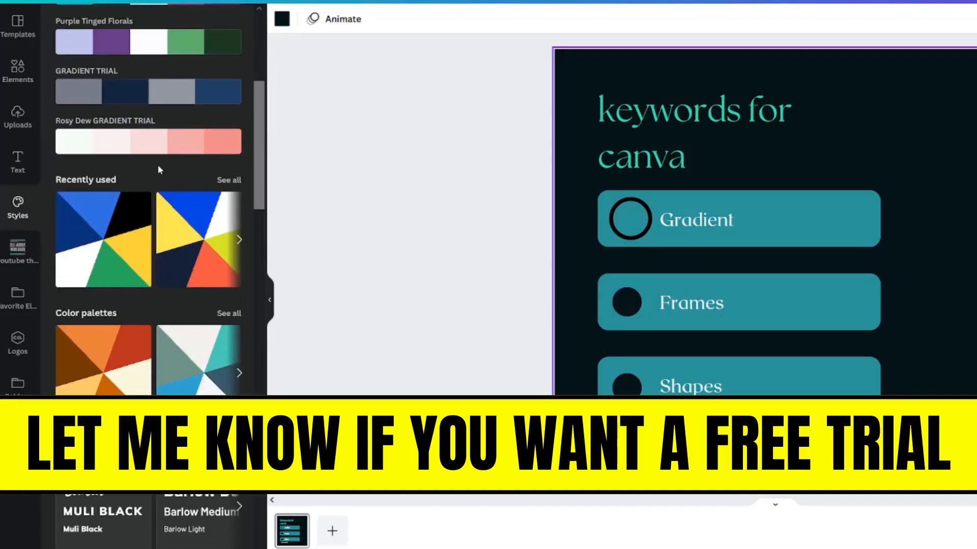
pyautogui.scroll(3)
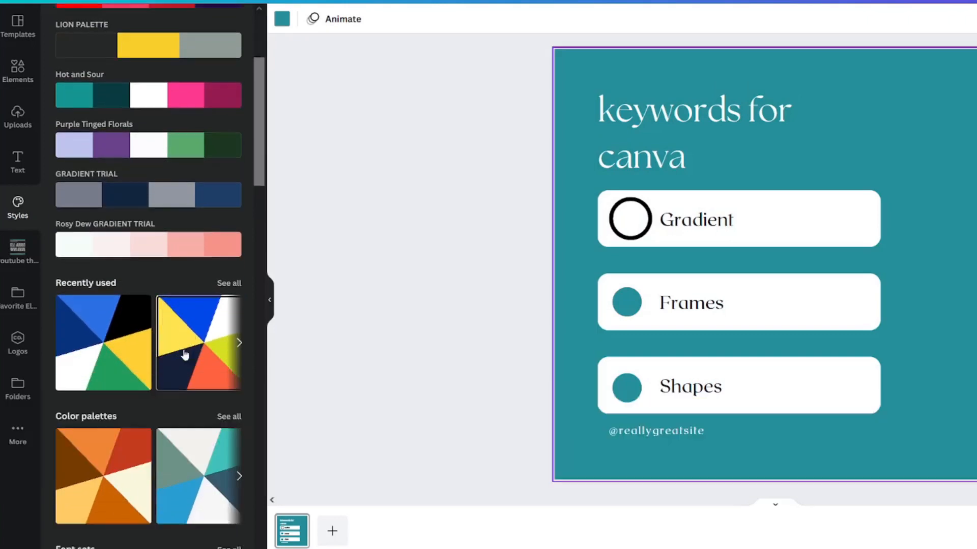
pyautogui.click(229, 416)
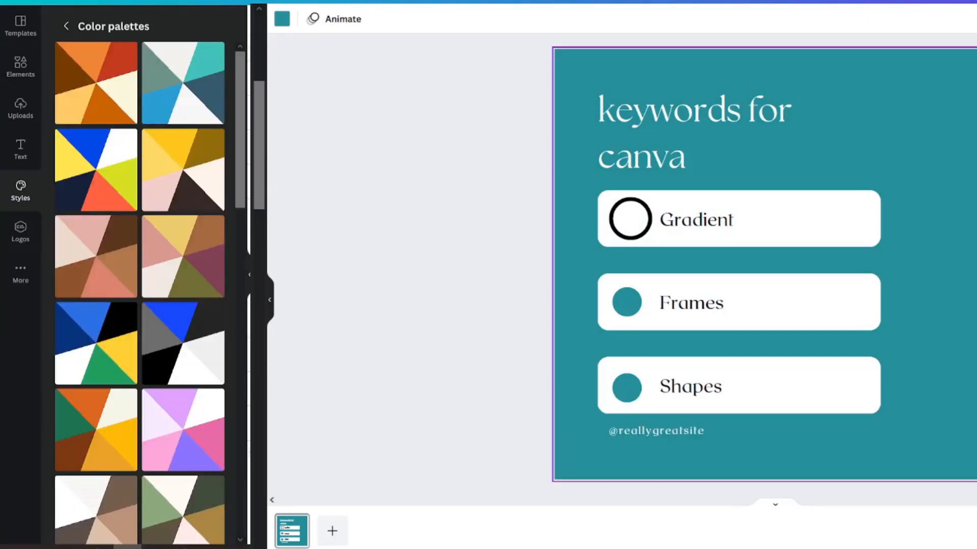
pyautogui.click(182, 343)
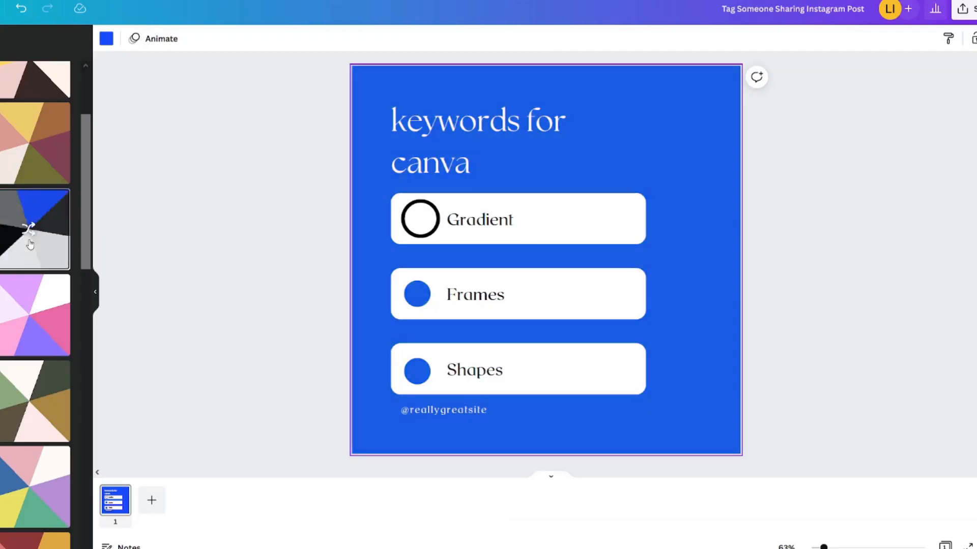
pyautogui.click(35, 229)
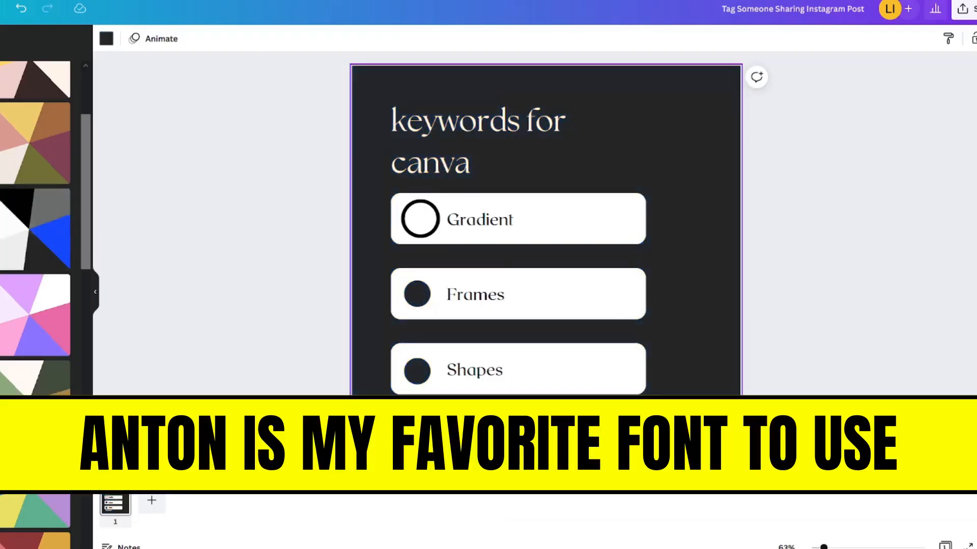
# Step: Apply a bold heading font set from Styles, with cyan title and ring on near-black
pyautogui.click(17, 209)
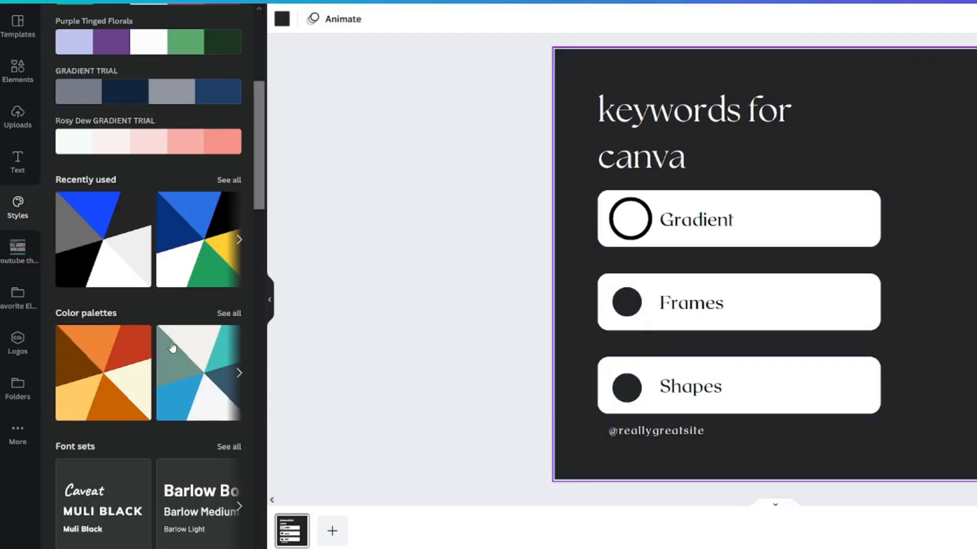
pyautogui.click(229, 229)
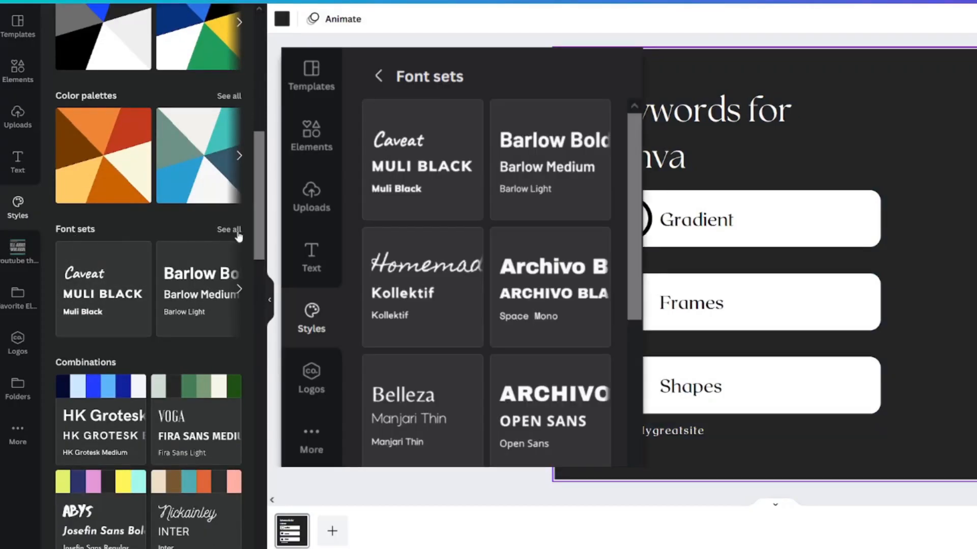
pyautogui.click(228, 229)
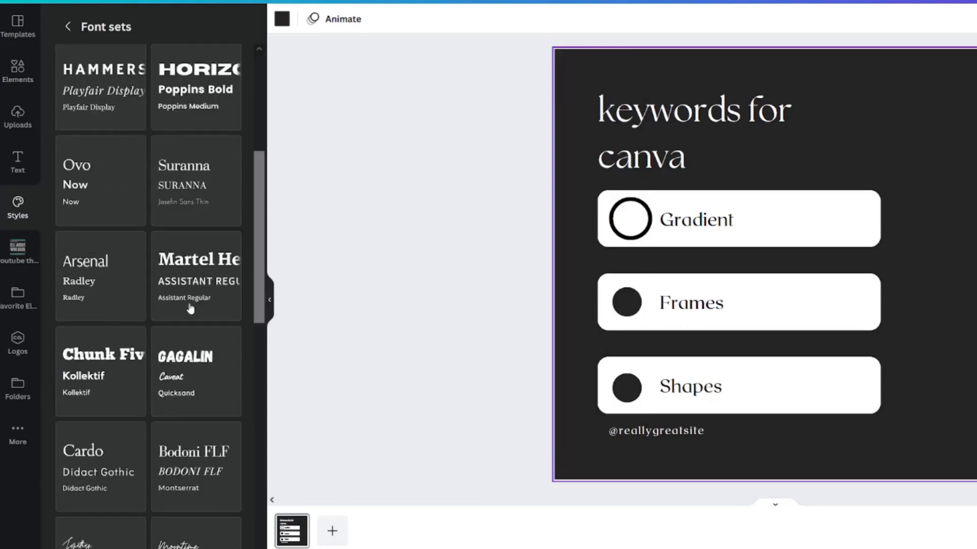
pyautogui.scroll(-3)
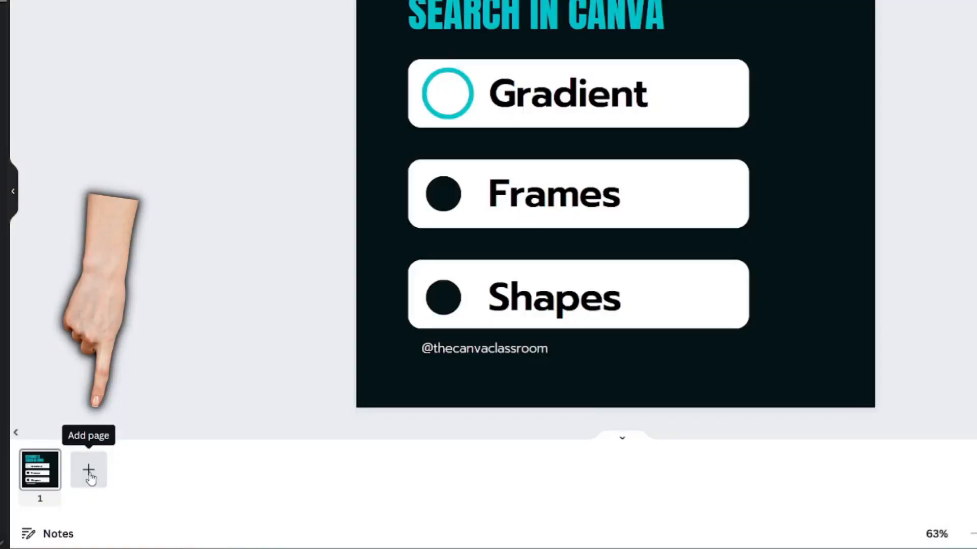
# Step: Add a second page with a white background and bring the cyan ring onto it
pyautogui.click(88, 470)
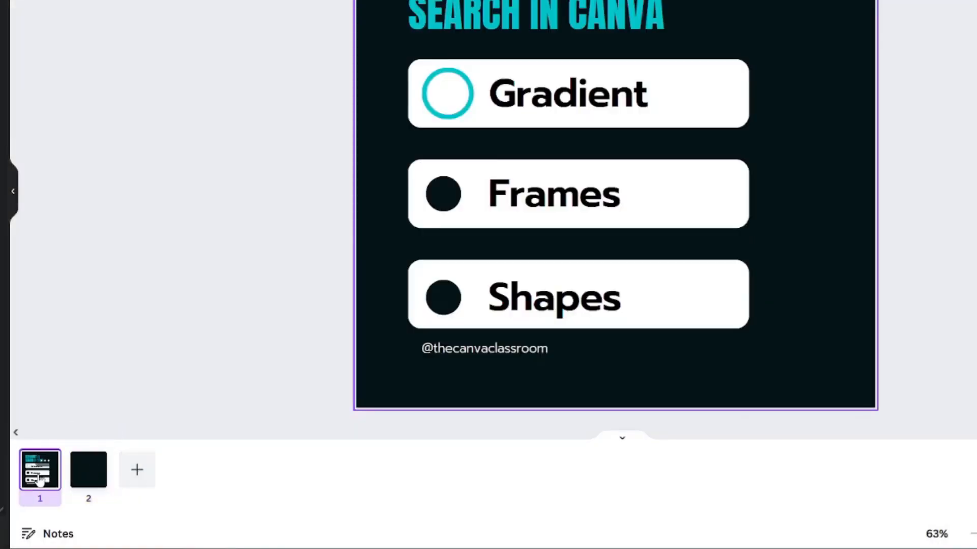
pyautogui.click(17, 208)
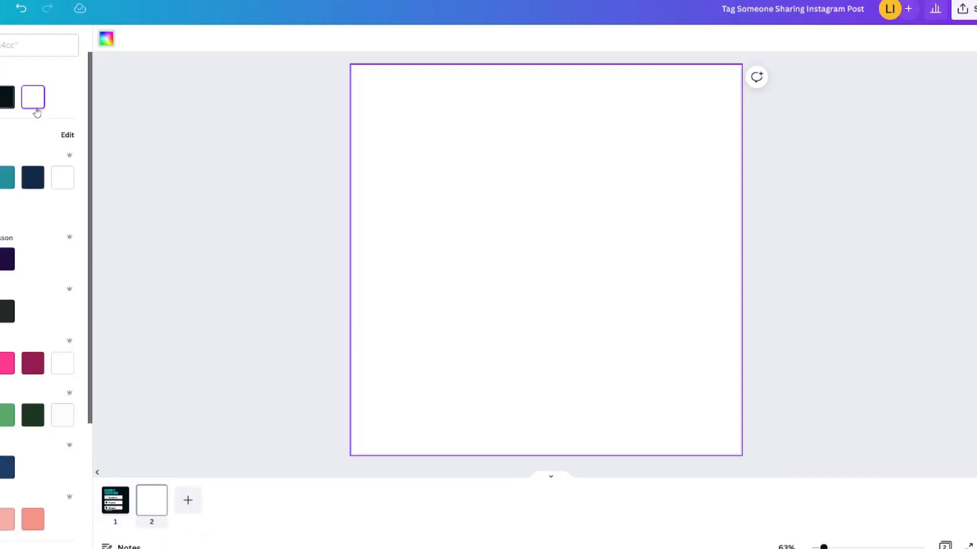
pyautogui.click(115, 501)
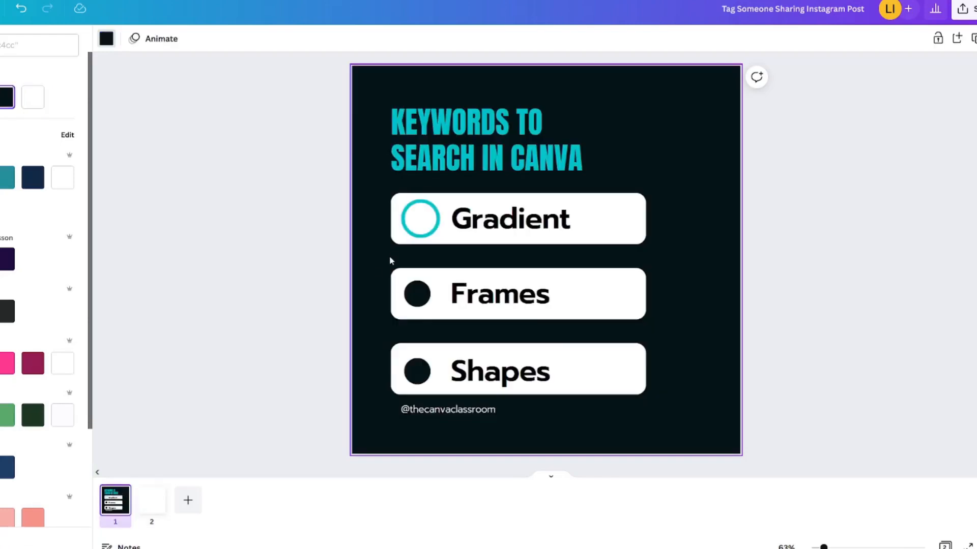
pyautogui.click(420, 218)
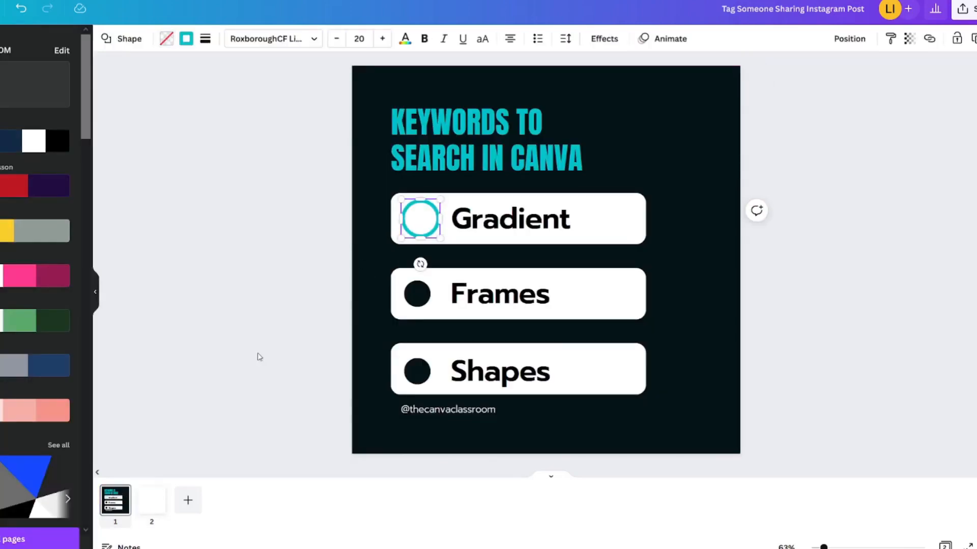
pyautogui.click(151, 499)
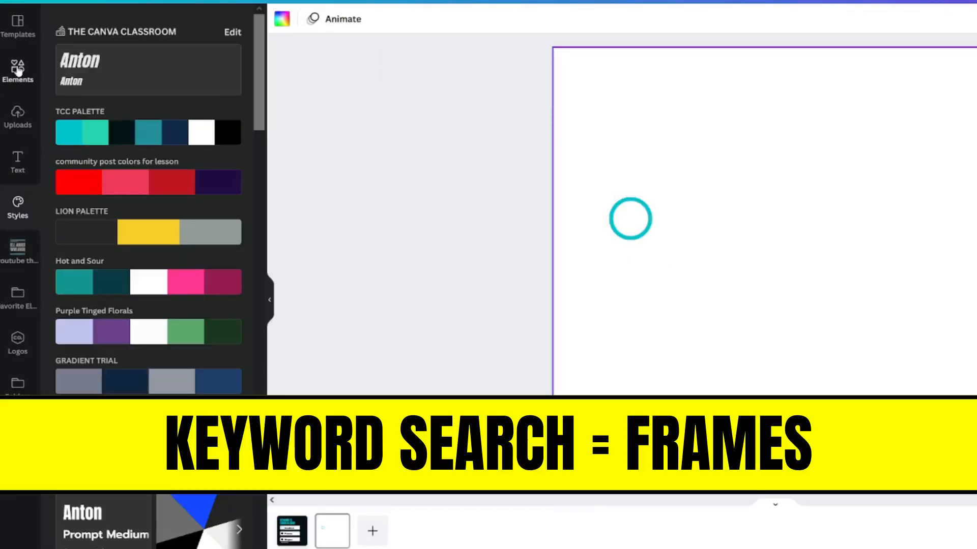
# Step: Add a circular frame from Elements to page 2
pyautogui.write('fr')
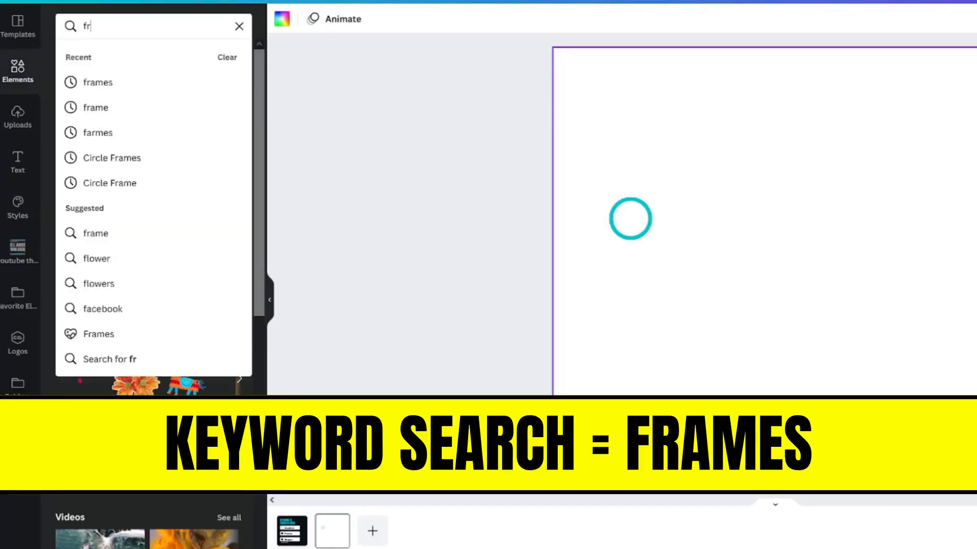
pyautogui.click(97, 81)
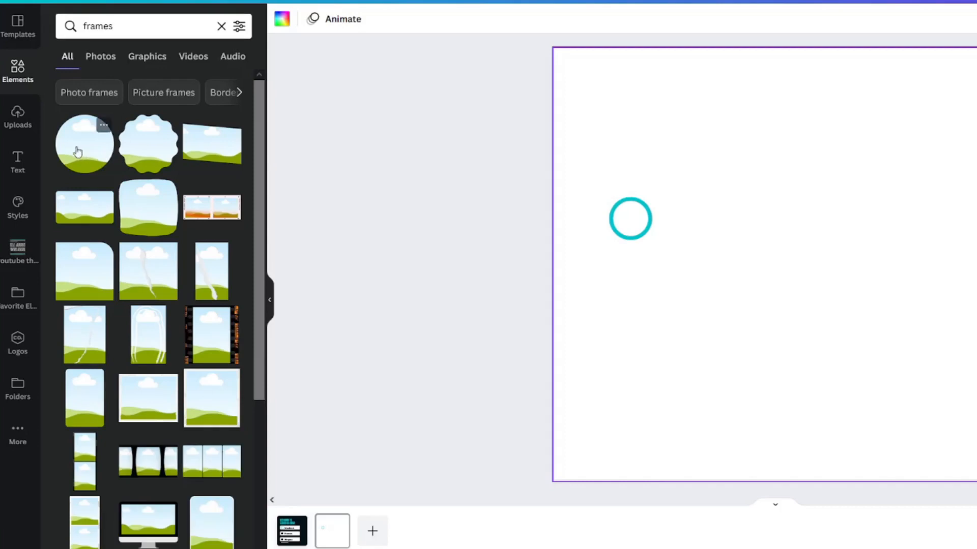
pyautogui.click(84, 144)
pyautogui.write('gradient')
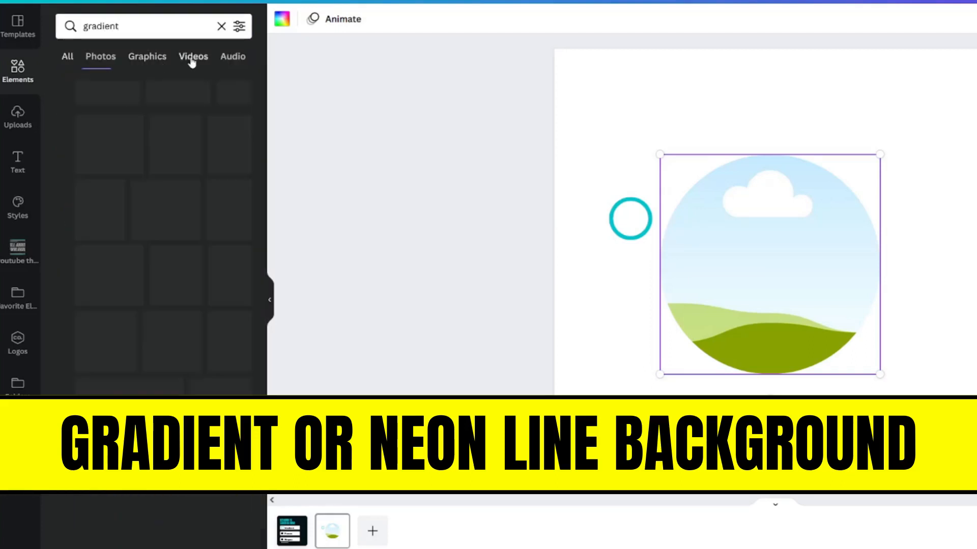
# Step: Fill the frame with a pink-and-cyan neon line video and preview the clip
pyautogui.click(193, 56)
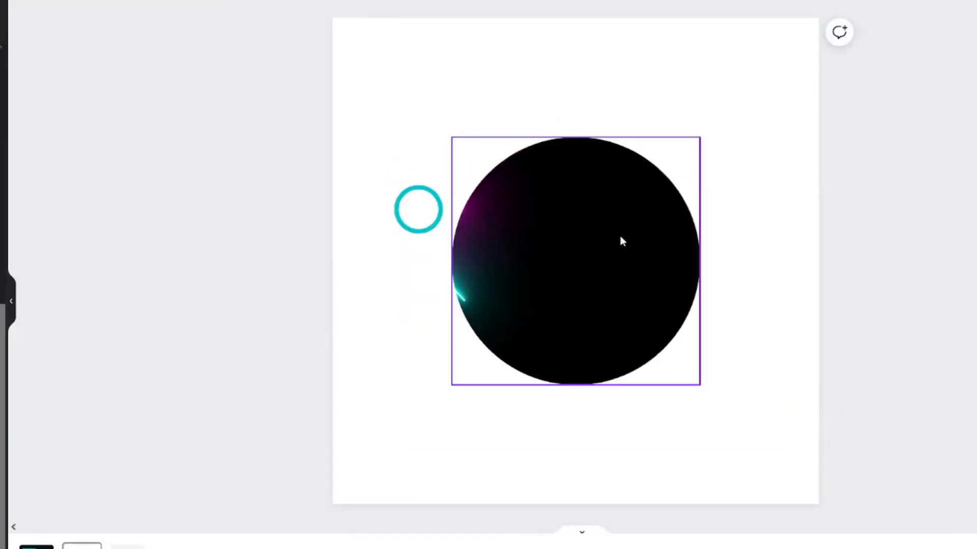
pyautogui.moveTo(599, 250)
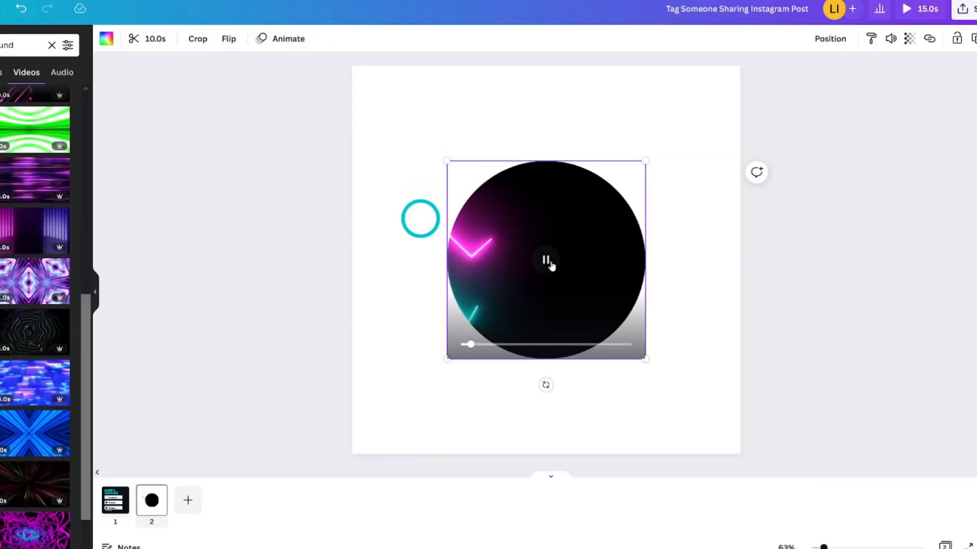
pyautogui.click(545, 259)
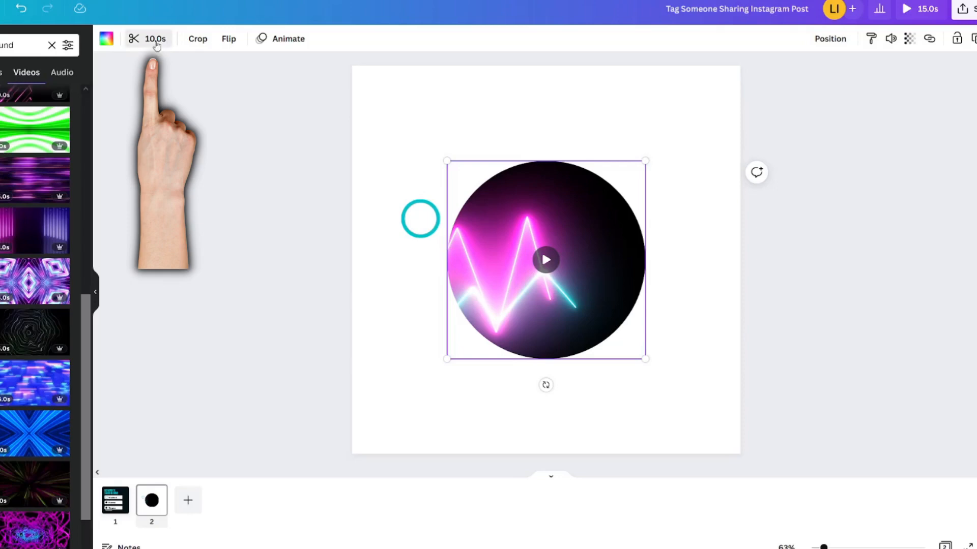
pyautogui.click(546, 260)
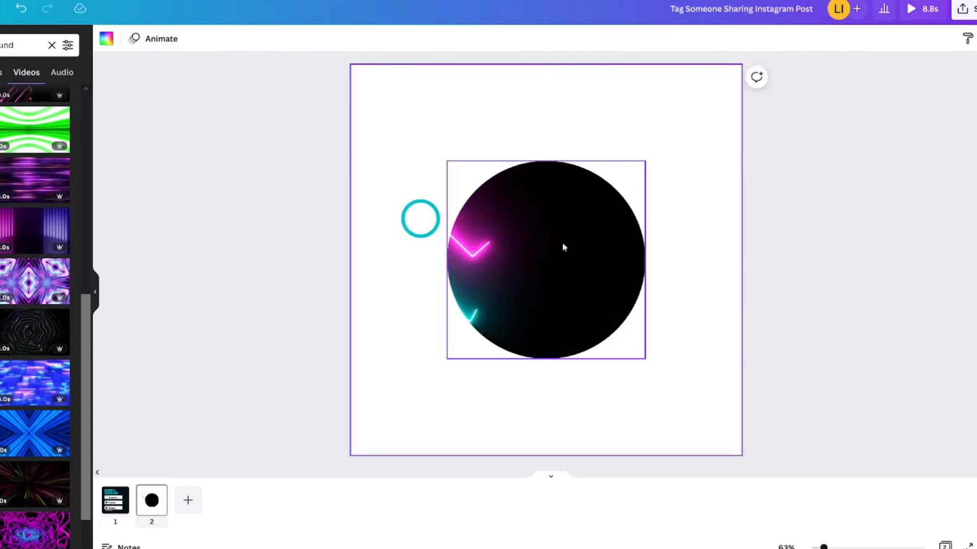
# Step: Reposition the video in the frame and centre the cyan ring over the video circle
pyautogui.doubleClick(545, 259)
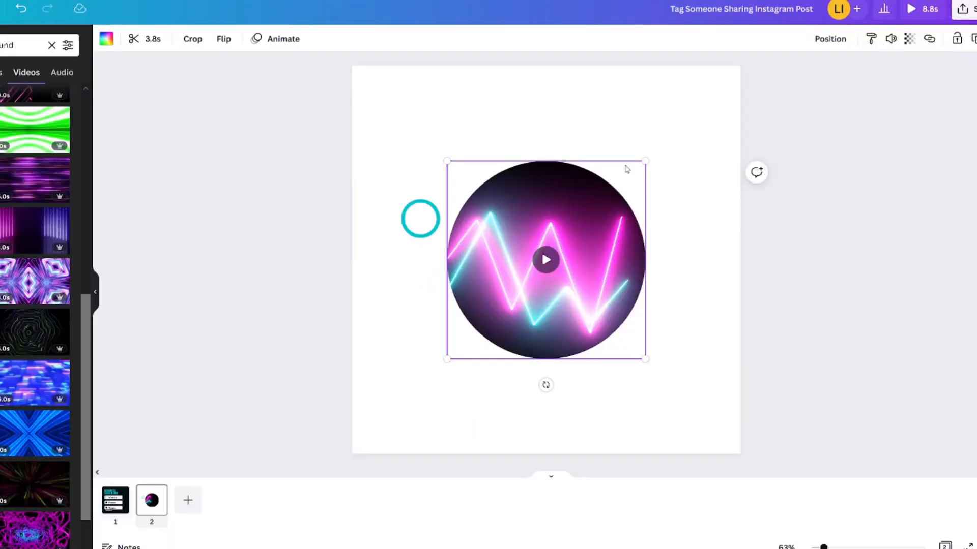
pyautogui.moveTo(545, 226)
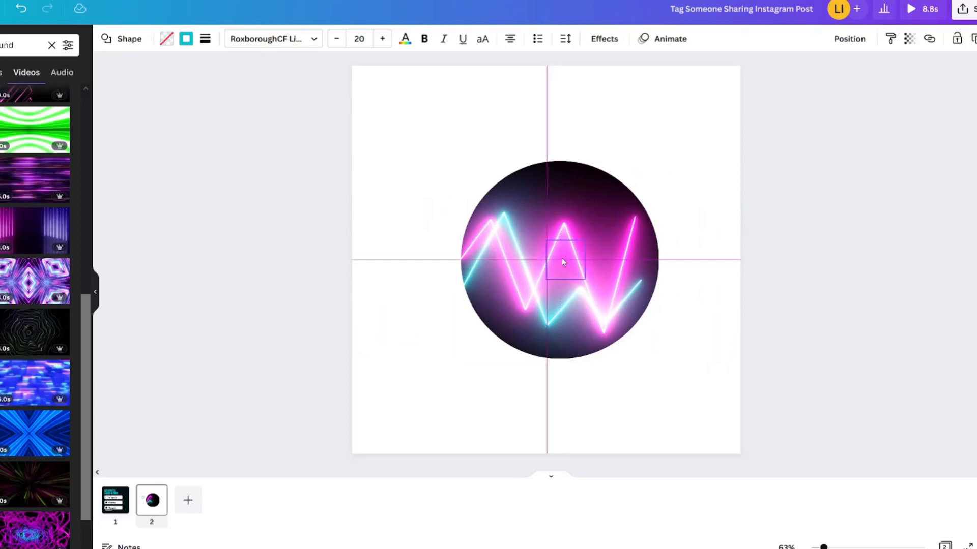
pyautogui.click(559, 260)
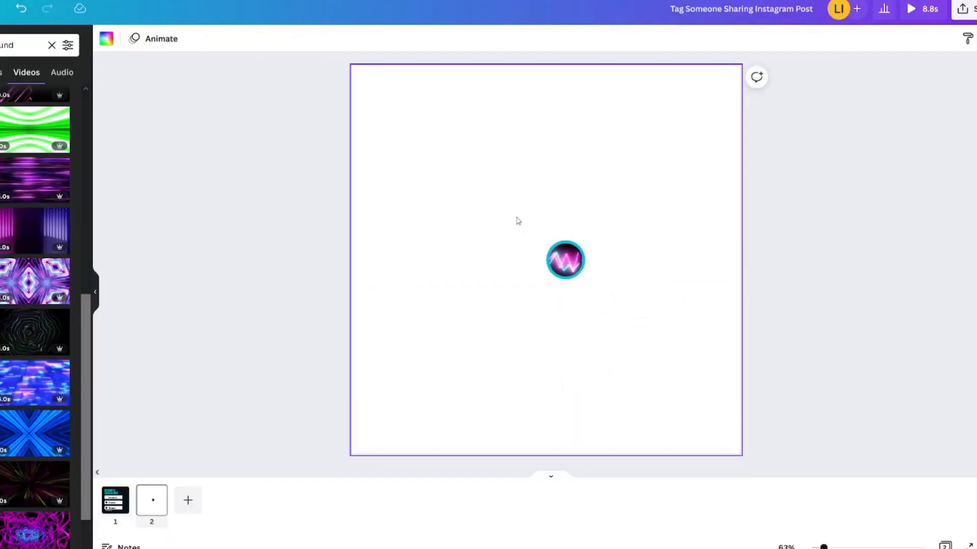
# Step: Thin the cyan ring's border around the neon video badge
pyautogui.click(867, 37)
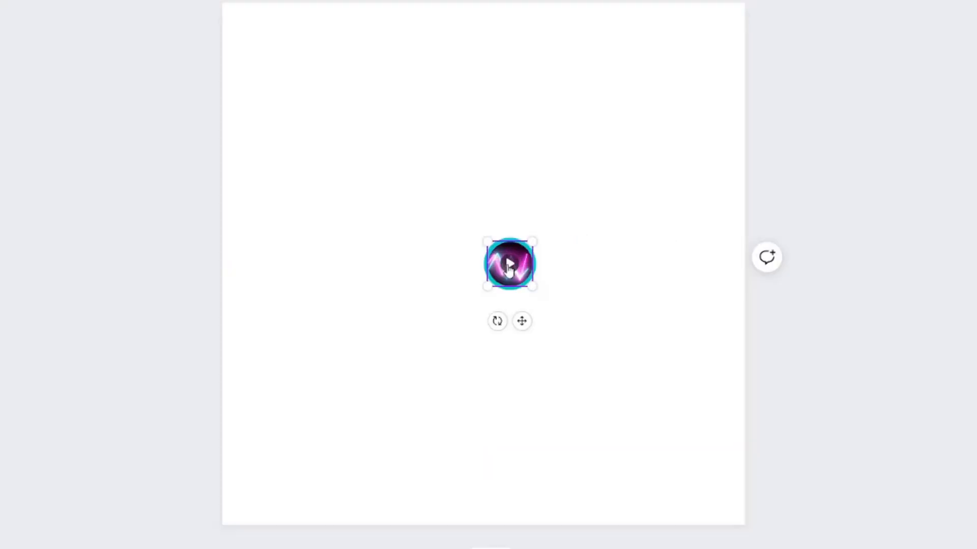
pyautogui.rightClick(510, 263)
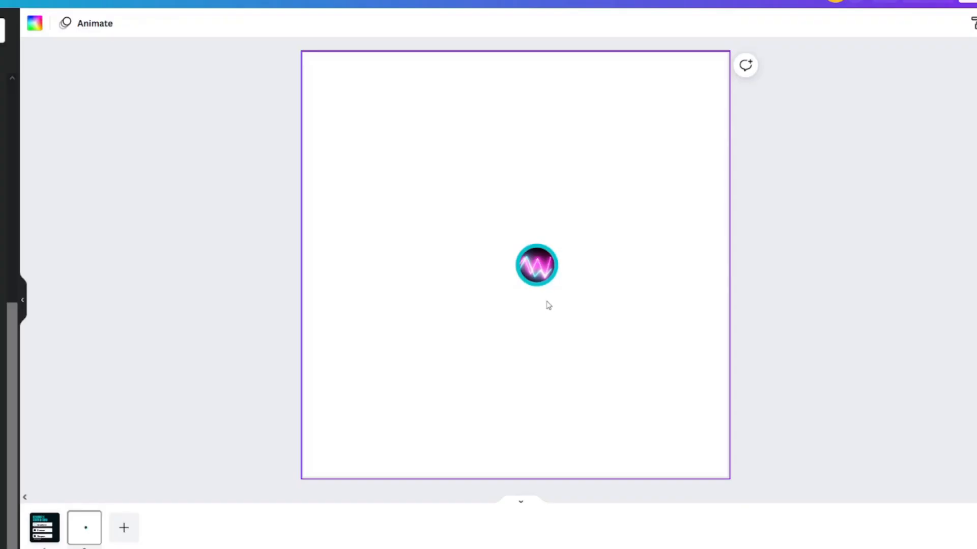
pyautogui.click(537, 264)
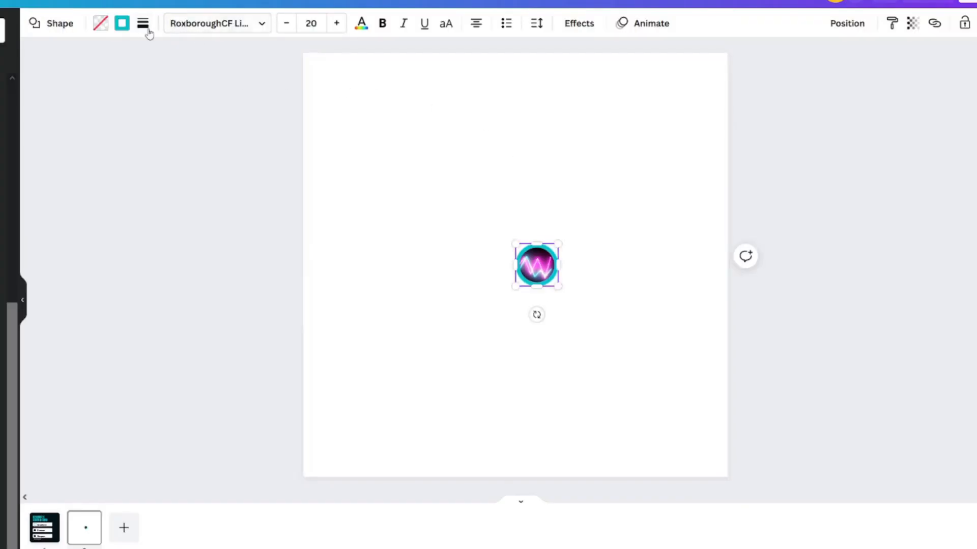
pyautogui.click(142, 24)
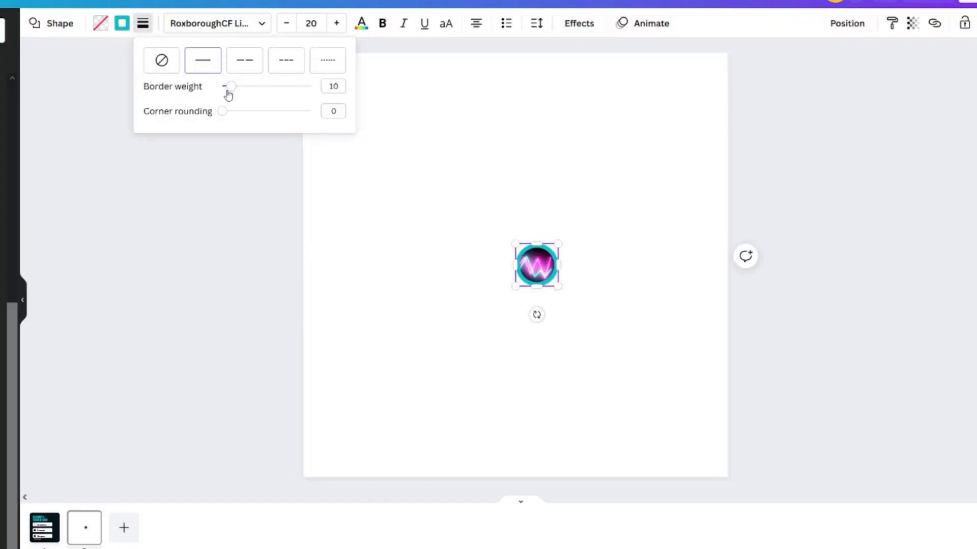
pyautogui.moveTo(232, 85); pyautogui.dragTo(227, 86)
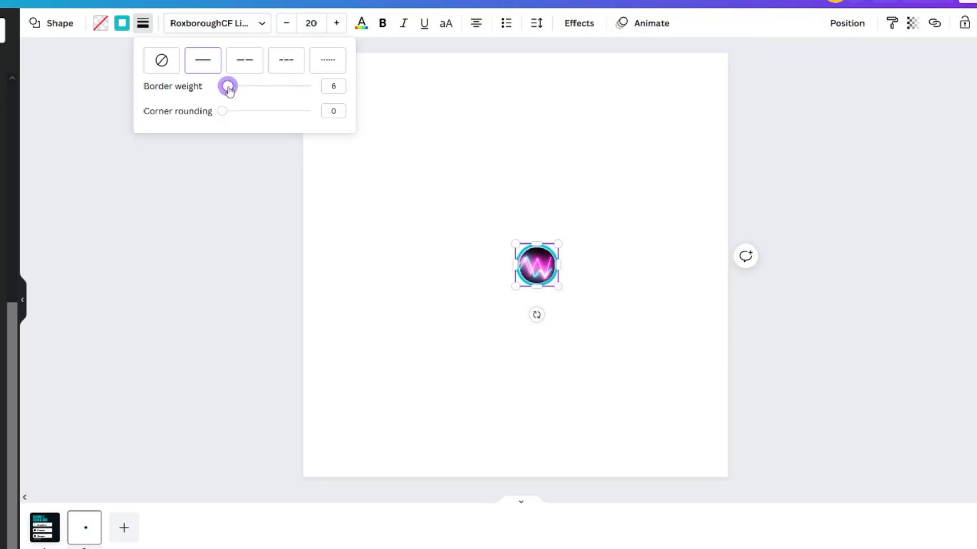
pyautogui.moveTo(227, 85); pyautogui.dragTo(232, 85)
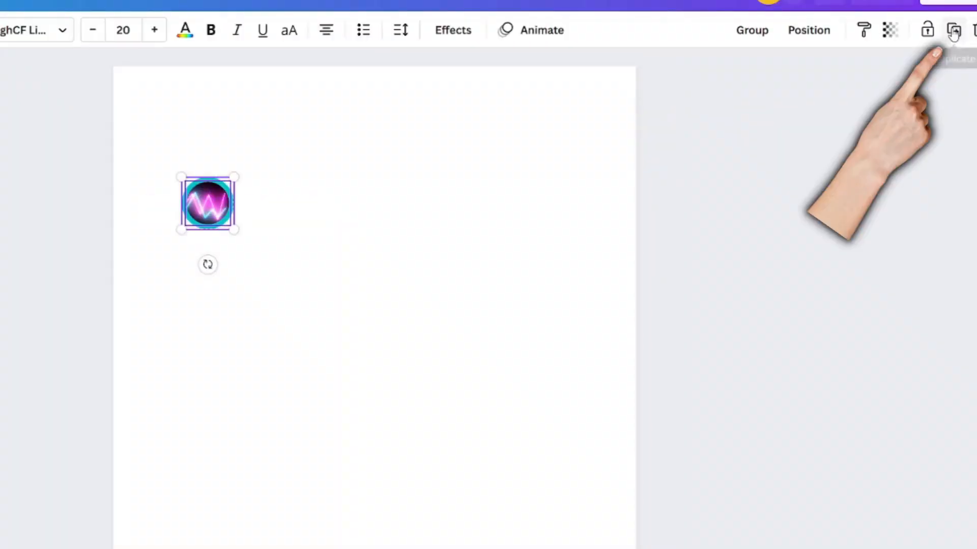
# Step: Duplicate the badge into three stacked circles and flip the bottom circle's video vertically
pyautogui.click(953, 30)
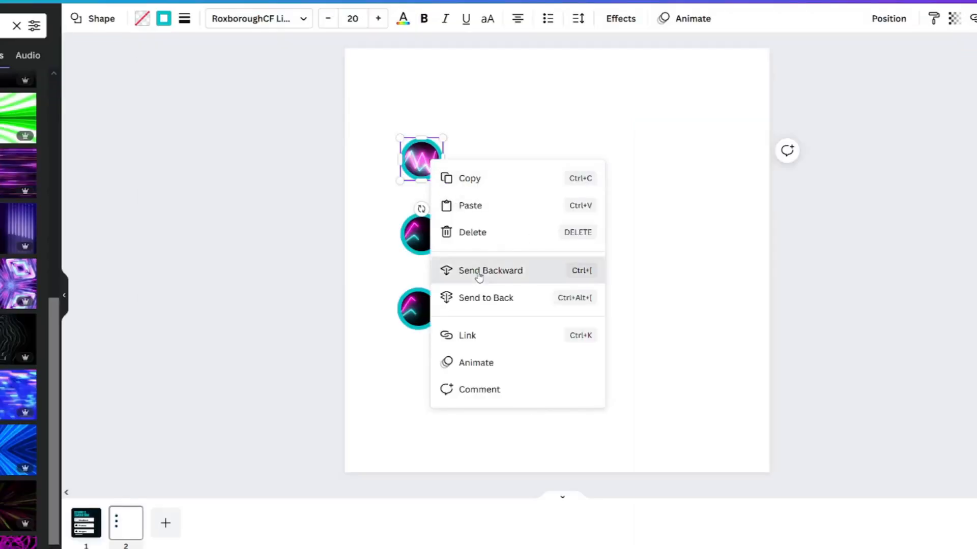
pyautogui.click(489, 270)
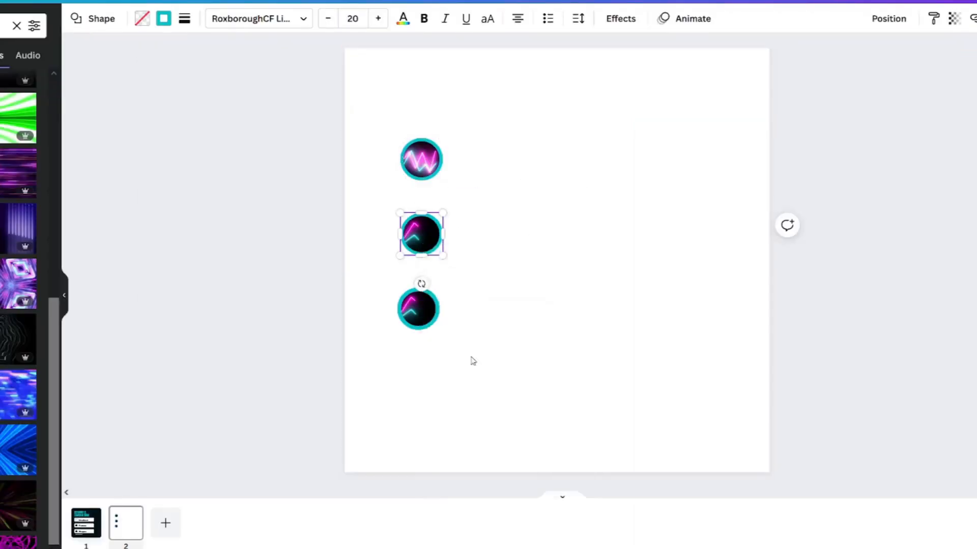
pyautogui.click(418, 309)
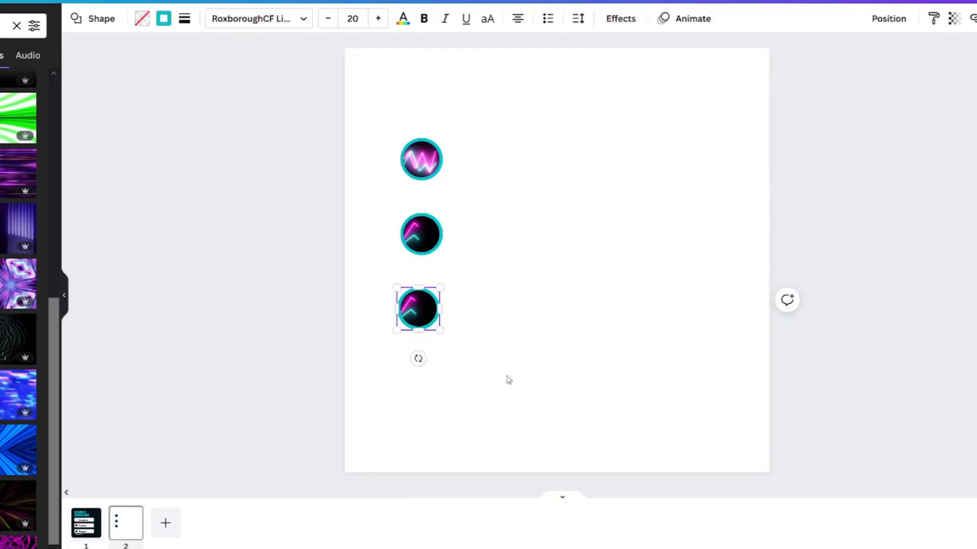
pyautogui.click(264, 38)
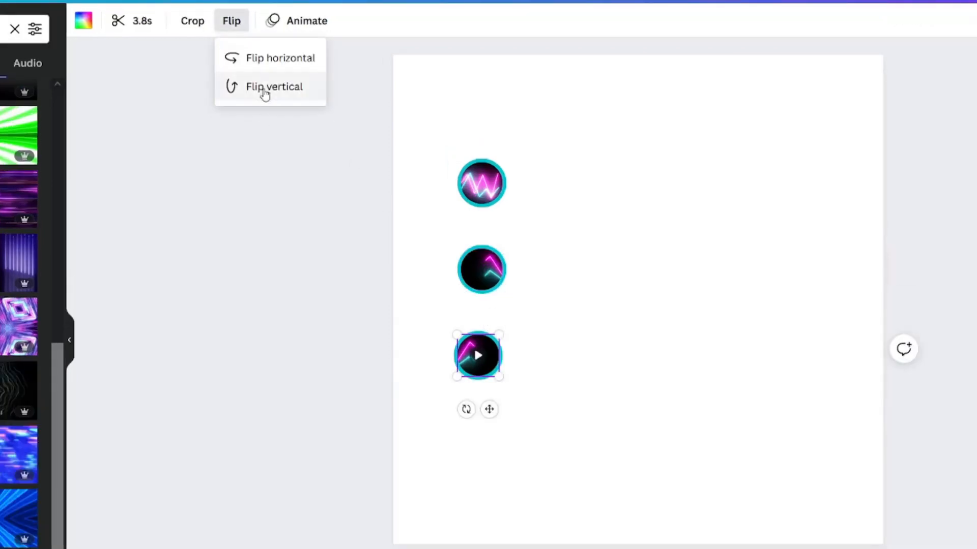
pyautogui.click(274, 85)
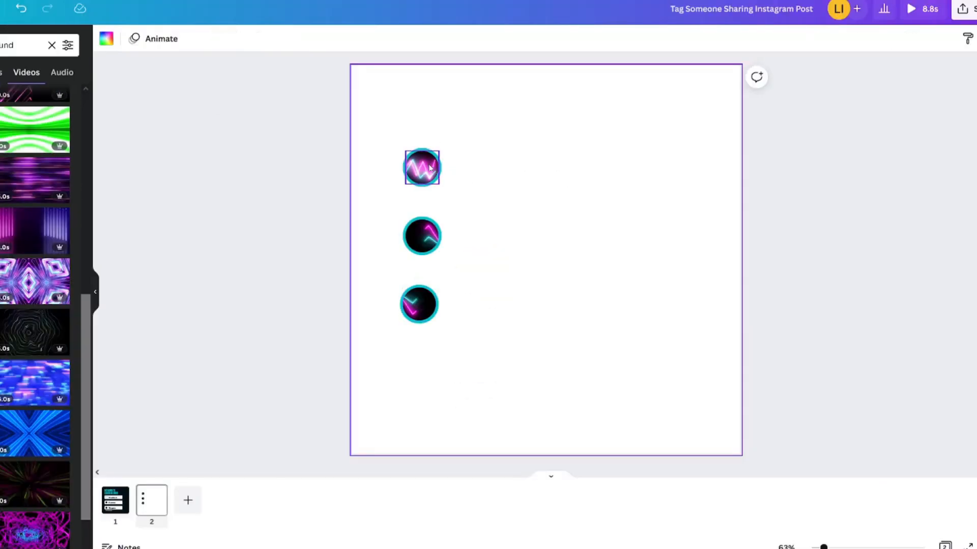
# Step: Group the three video circles on page 2 and copy the top circle
pyautogui.click(418, 305)
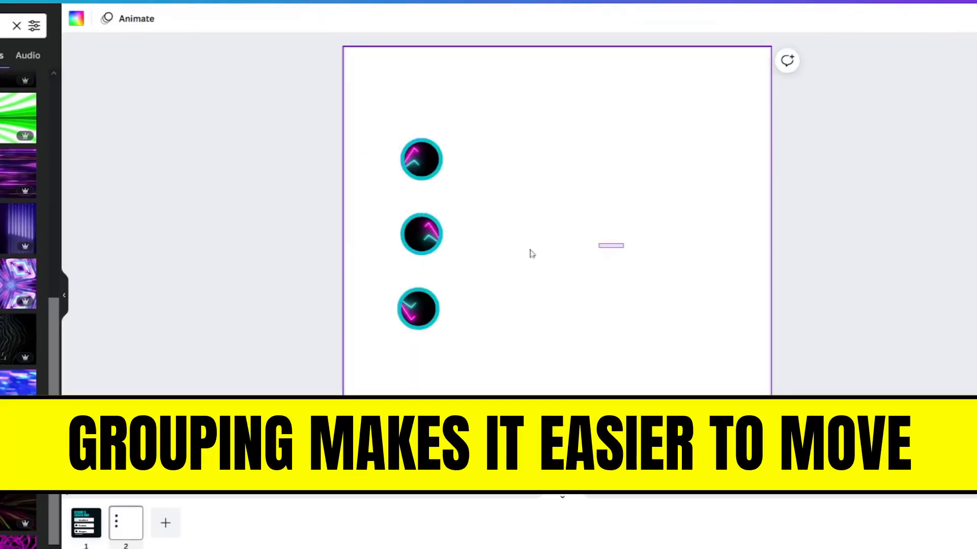
pyautogui.click(420, 234)
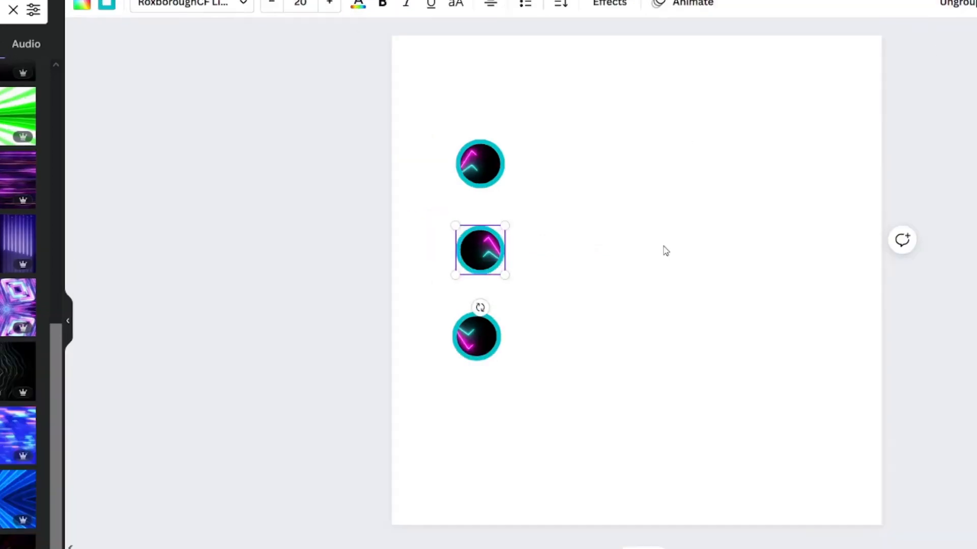
pyautogui.click(476, 337)
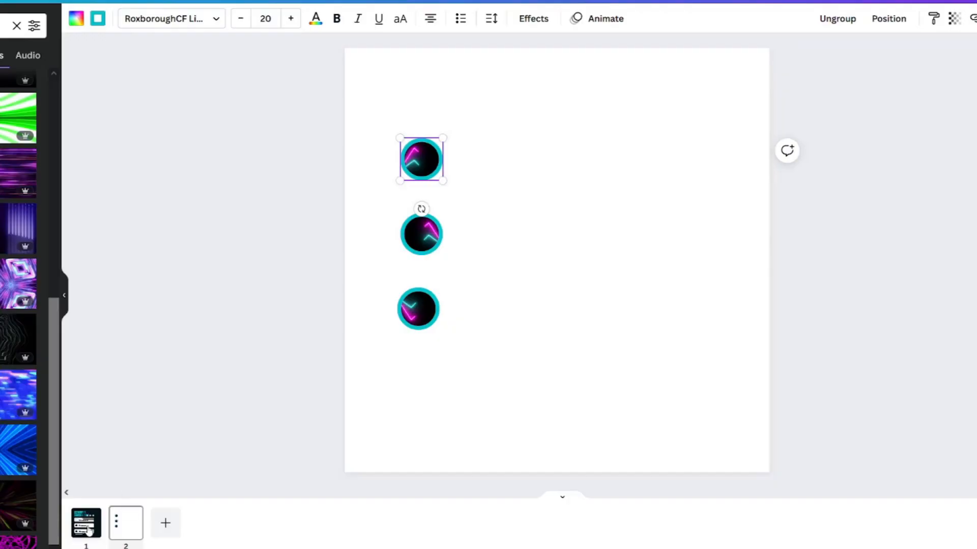
# Step: Paste the copied circles onto page 1 beside Gradient, Frames and Shapes
pyautogui.click(85, 522)
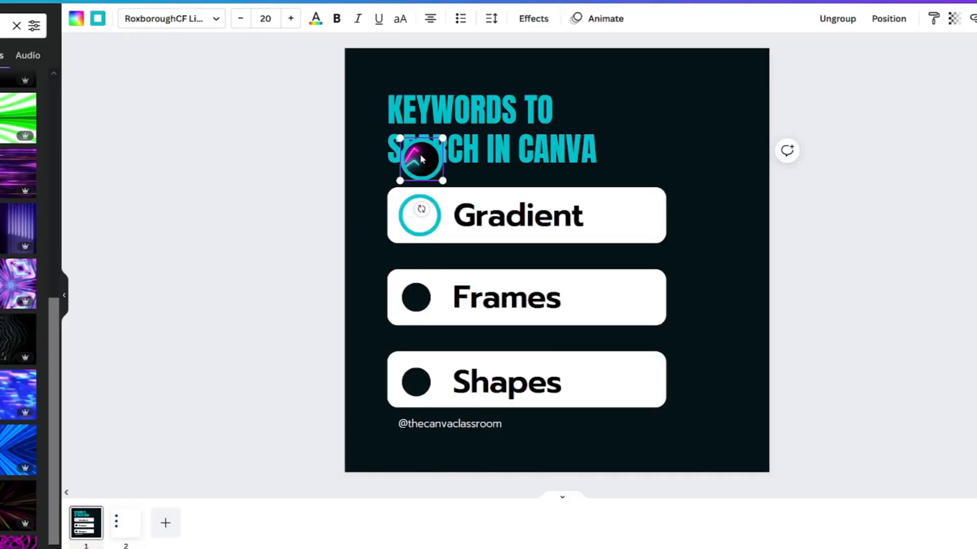
pyautogui.click(125, 523)
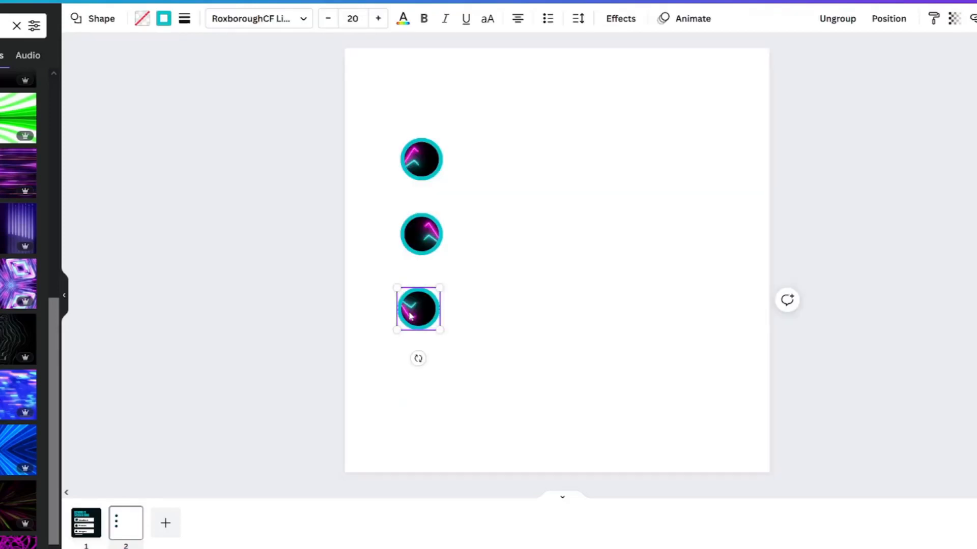
pyautogui.click(85, 522)
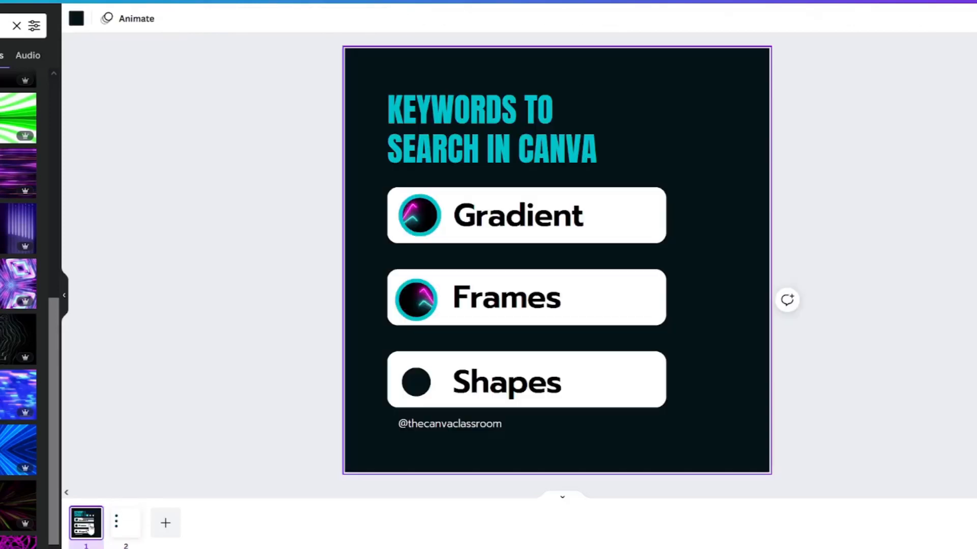
pyautogui.rightClick(417, 214)
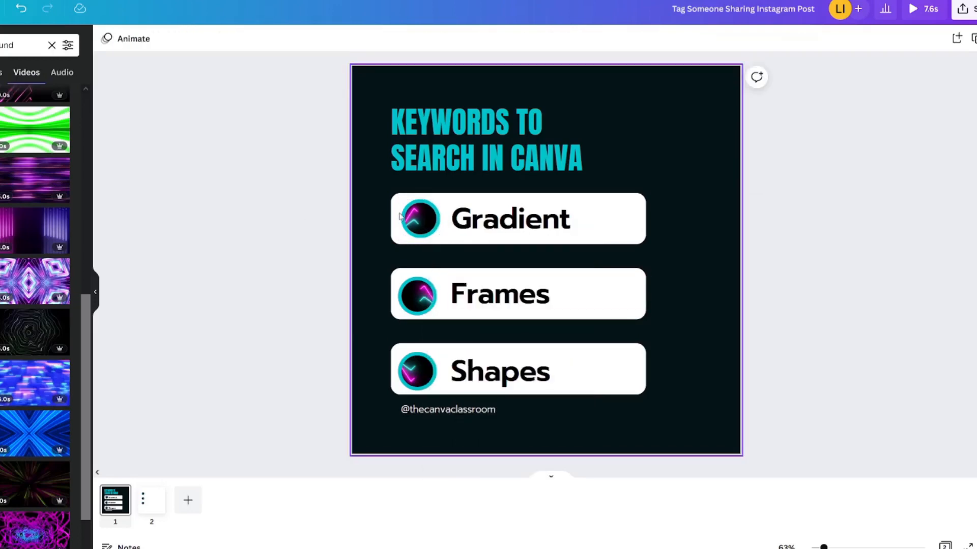
pyautogui.click(419, 219)
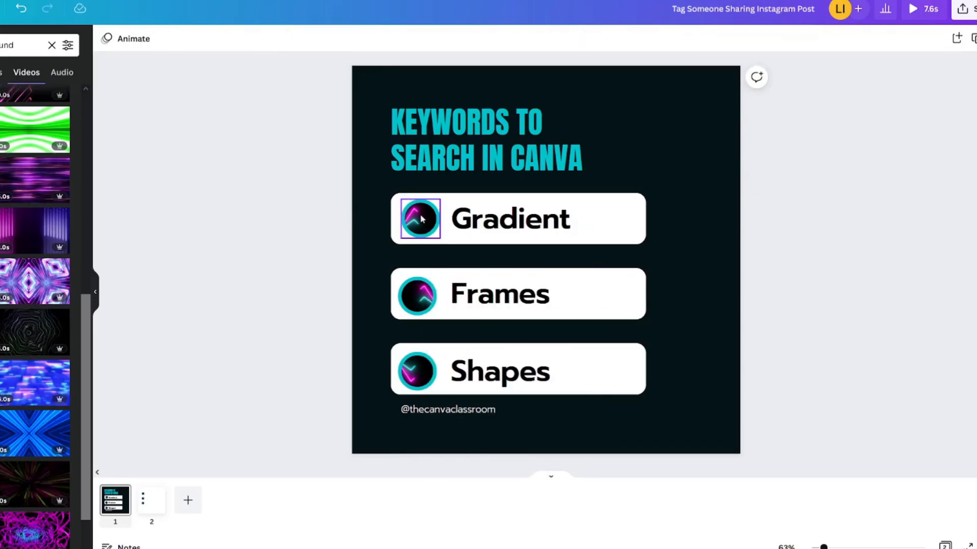
pyautogui.click(417, 298)
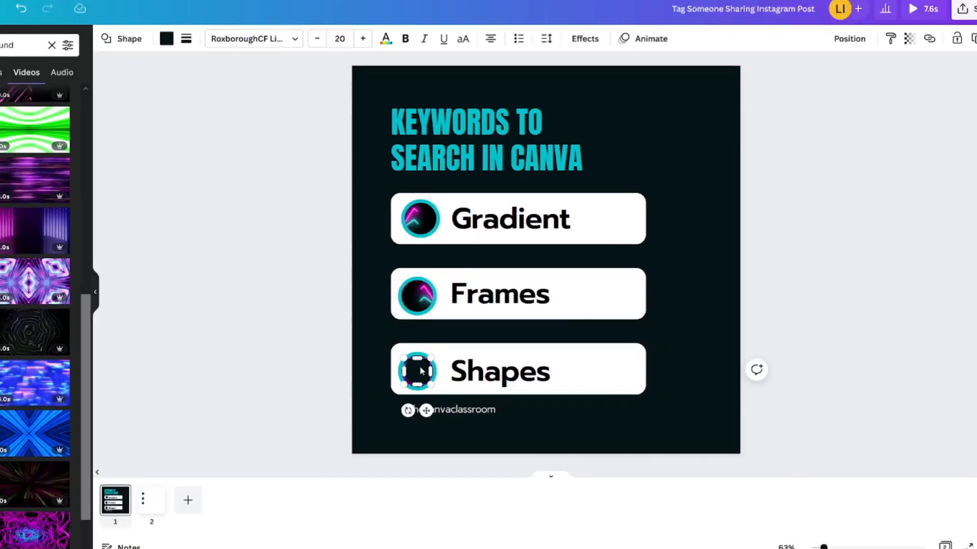
pyautogui.click(911, 9)
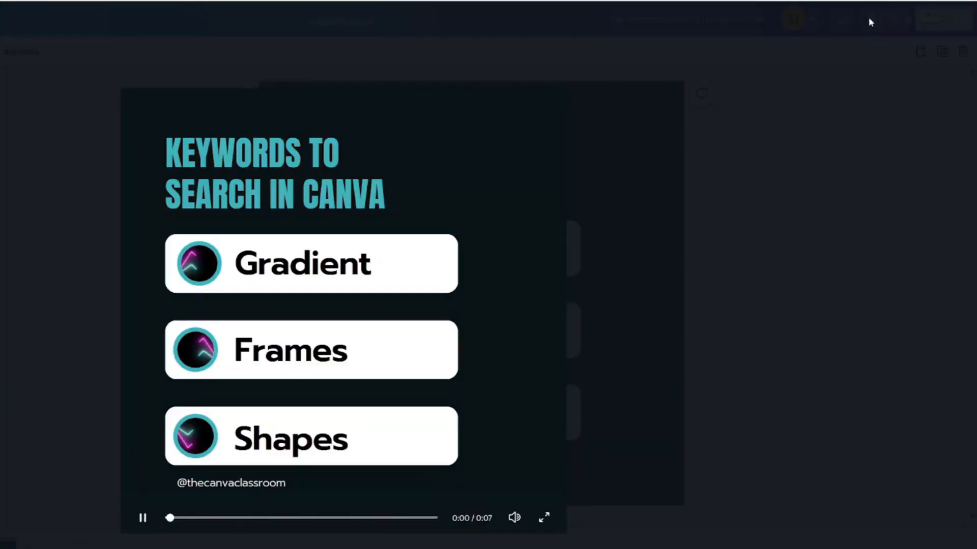
pyautogui.click(544, 518)
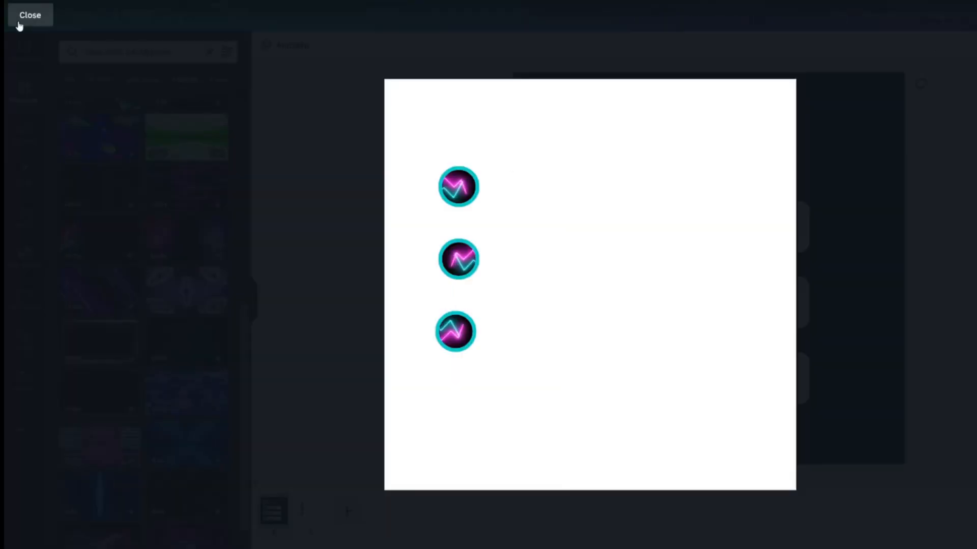
pyautogui.click(29, 15)
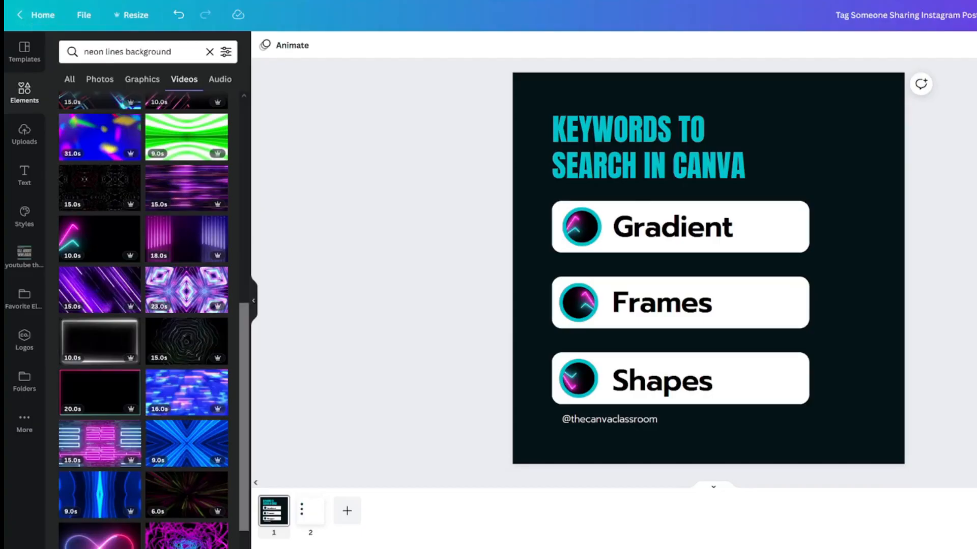
# Step: Download page 1 of the post as a GIF via Share > Download
pyautogui.click(946, 15)
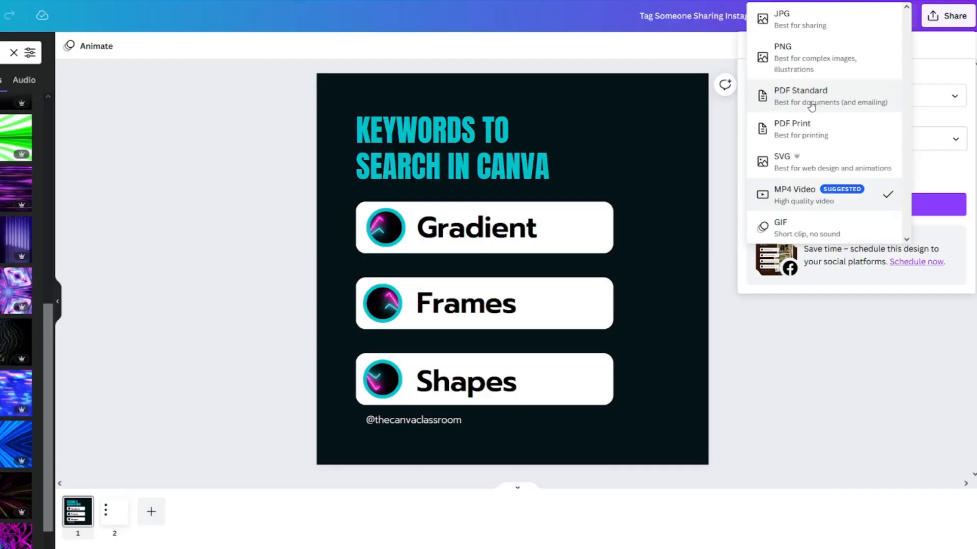
pyautogui.click(793, 194)
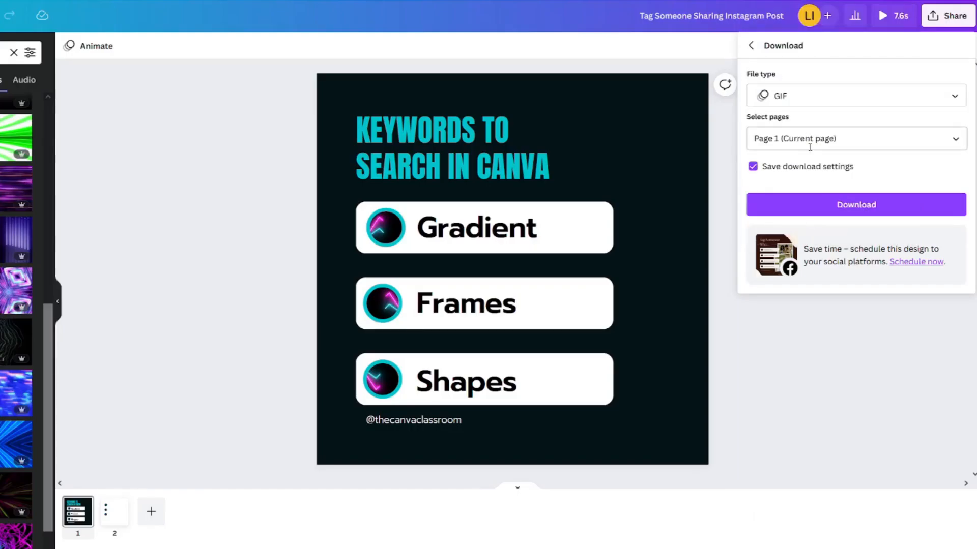
pyautogui.click(855, 204)
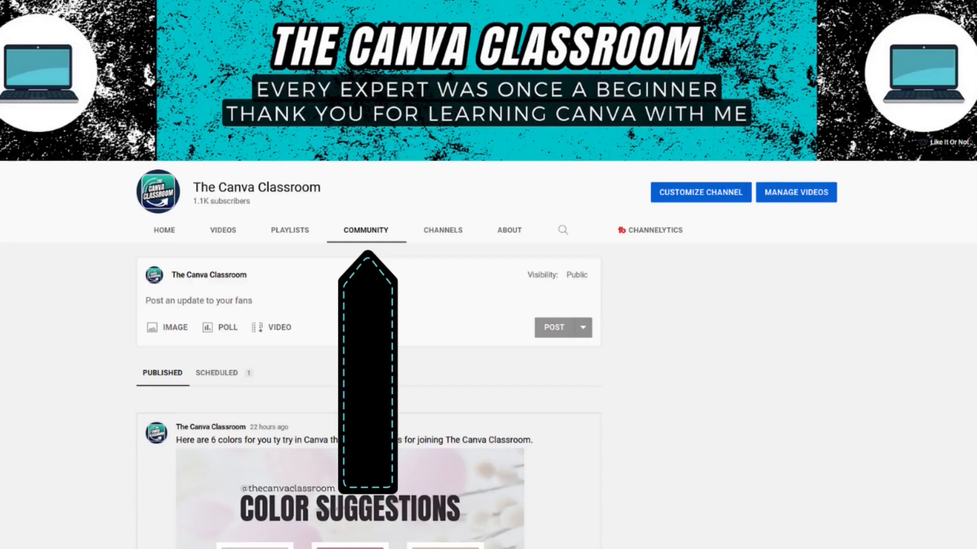
pyautogui.scroll(-3)
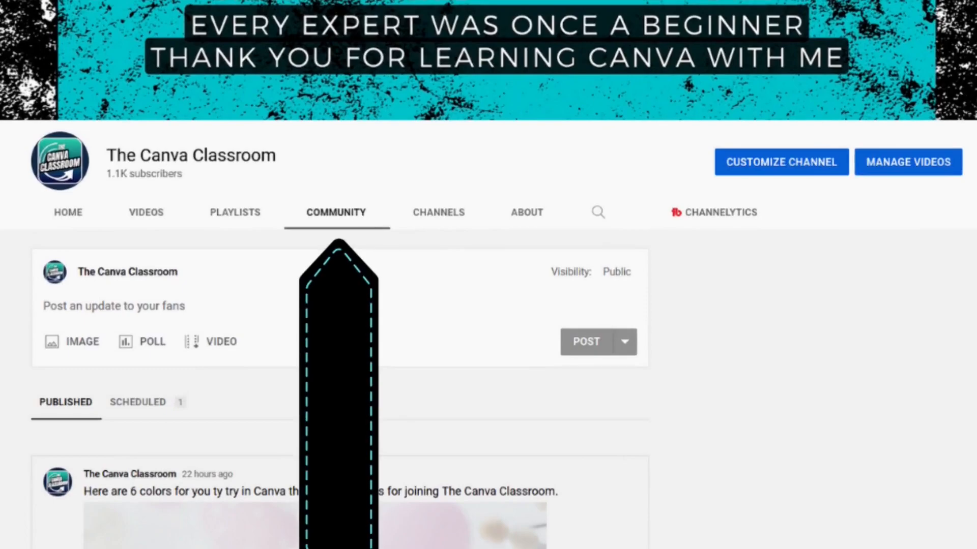